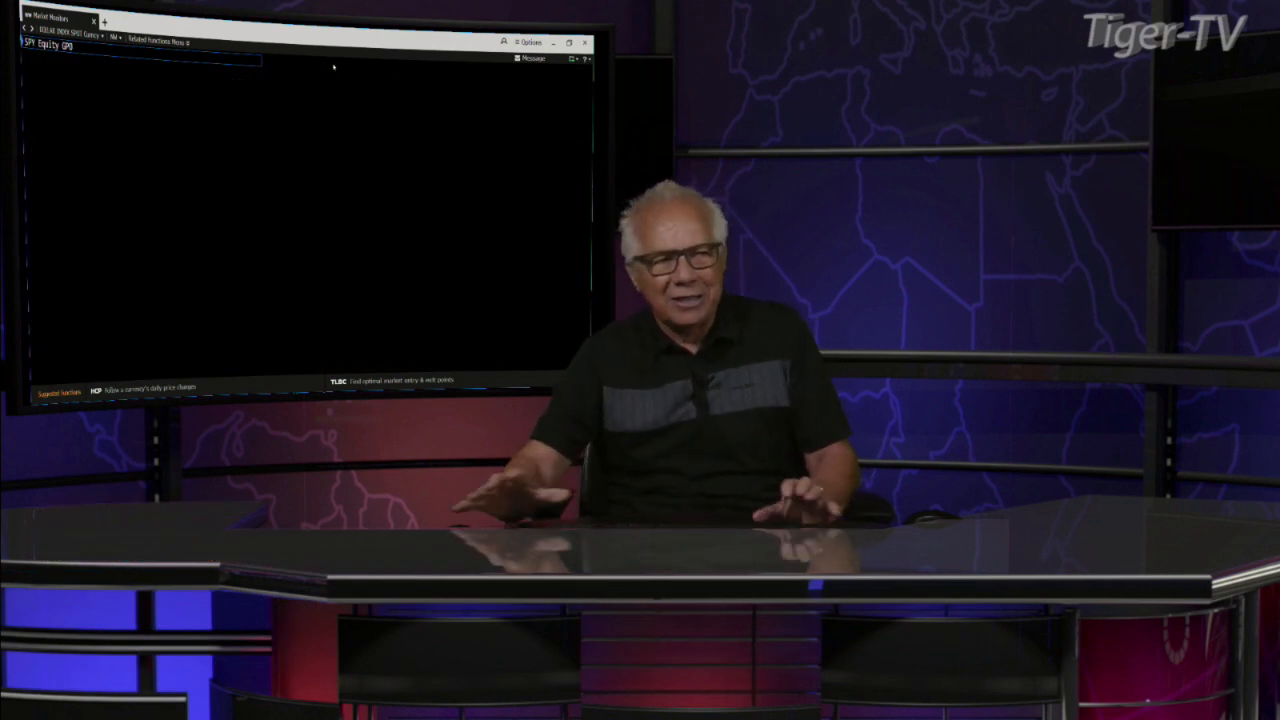
Step: Load the SPY US Equity six-month daily bar chart with volume using GPO
key(Enter)
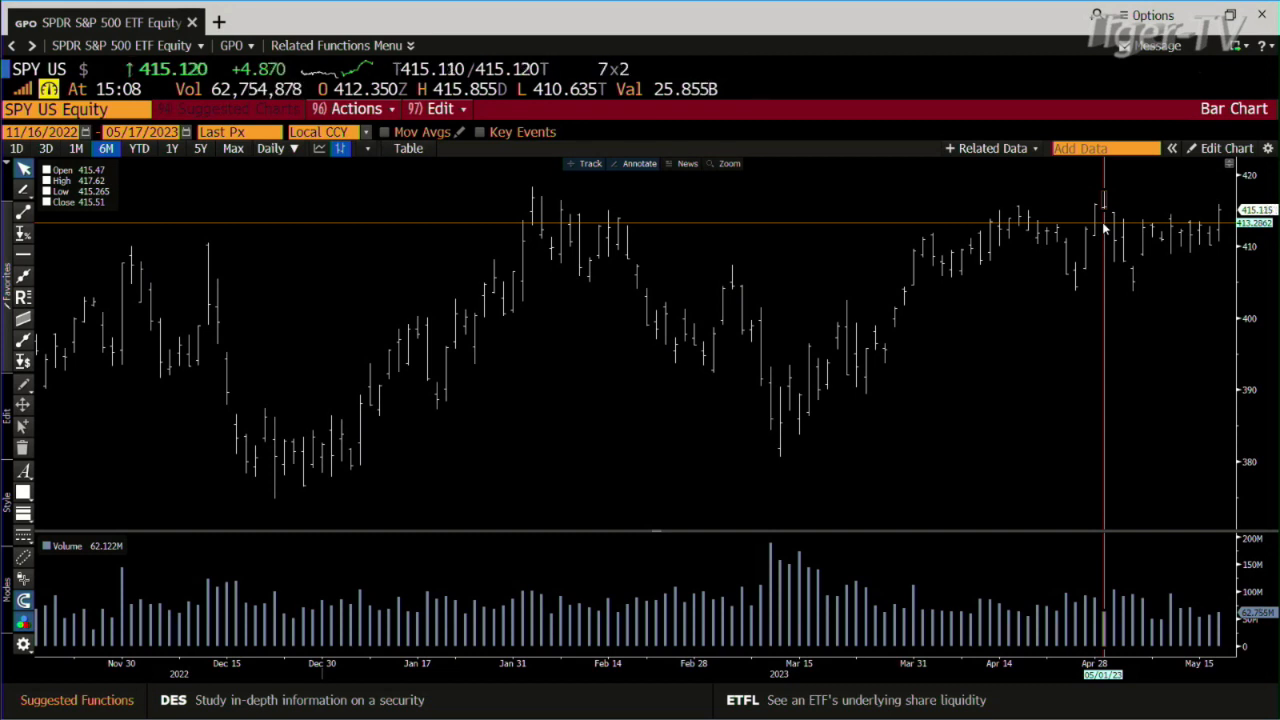
mouse_move(533, 192)
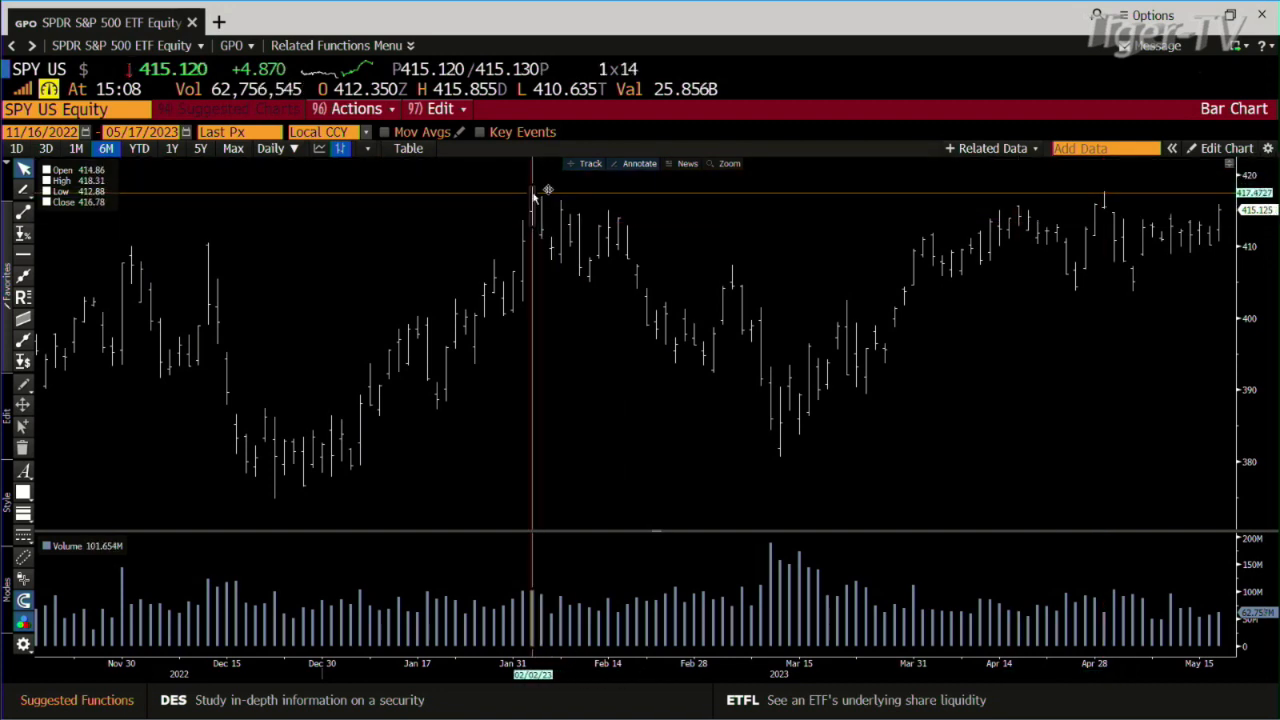
mouse_move(534, 192)
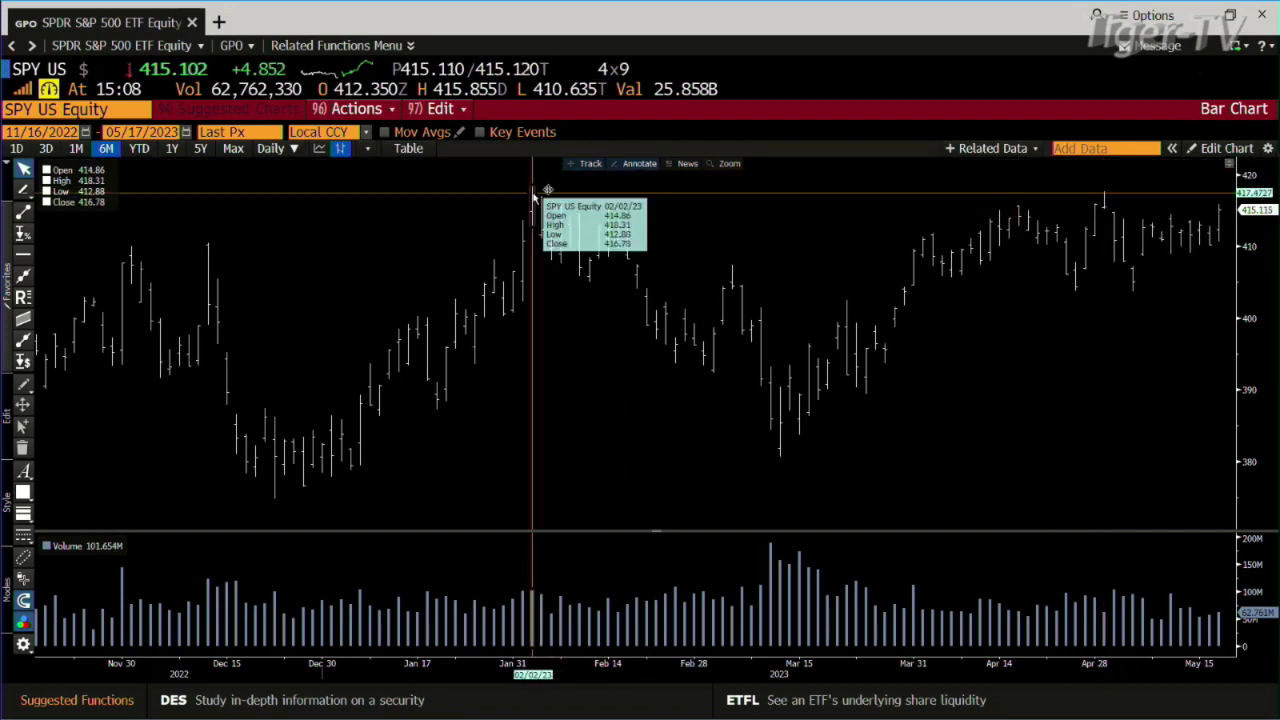
mouse_move(1103, 213)
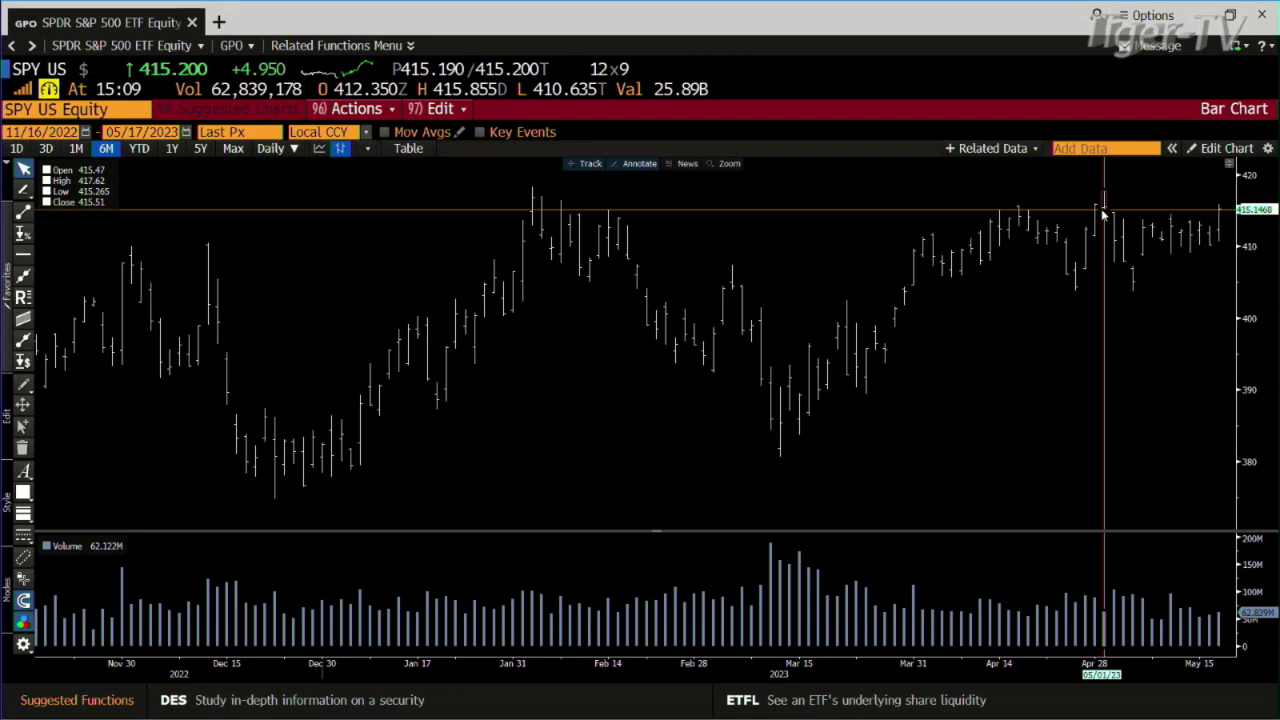
Step: Chart the S&P500 E-mini Jun23 future as an intraday 10-minute bar chart with IGPO
text(ESM3)
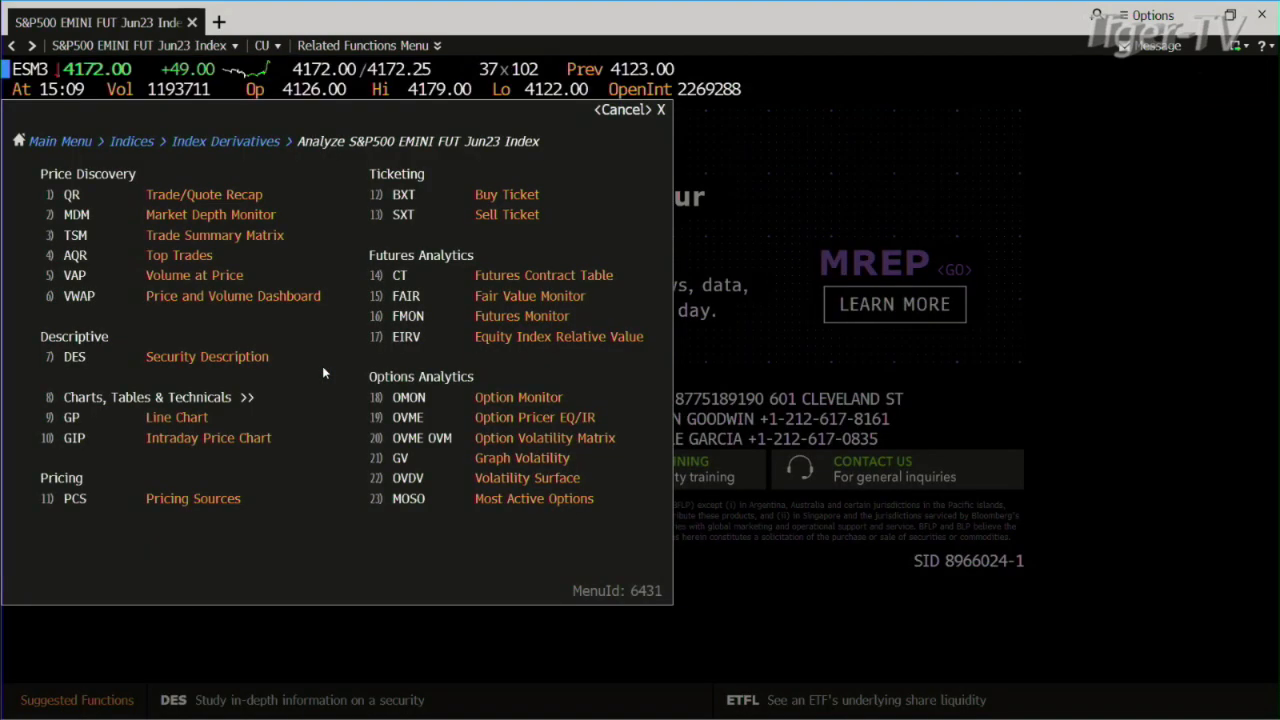
text(IGPO)
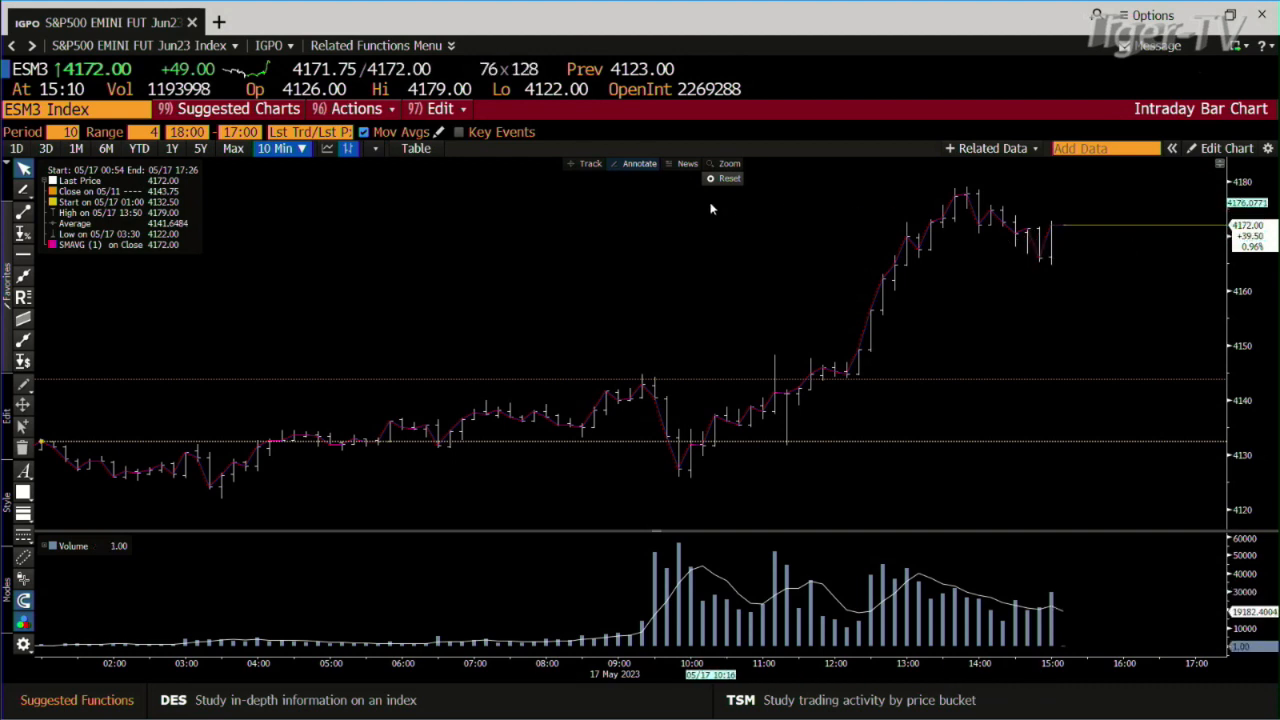
mouse_move(957, 223)
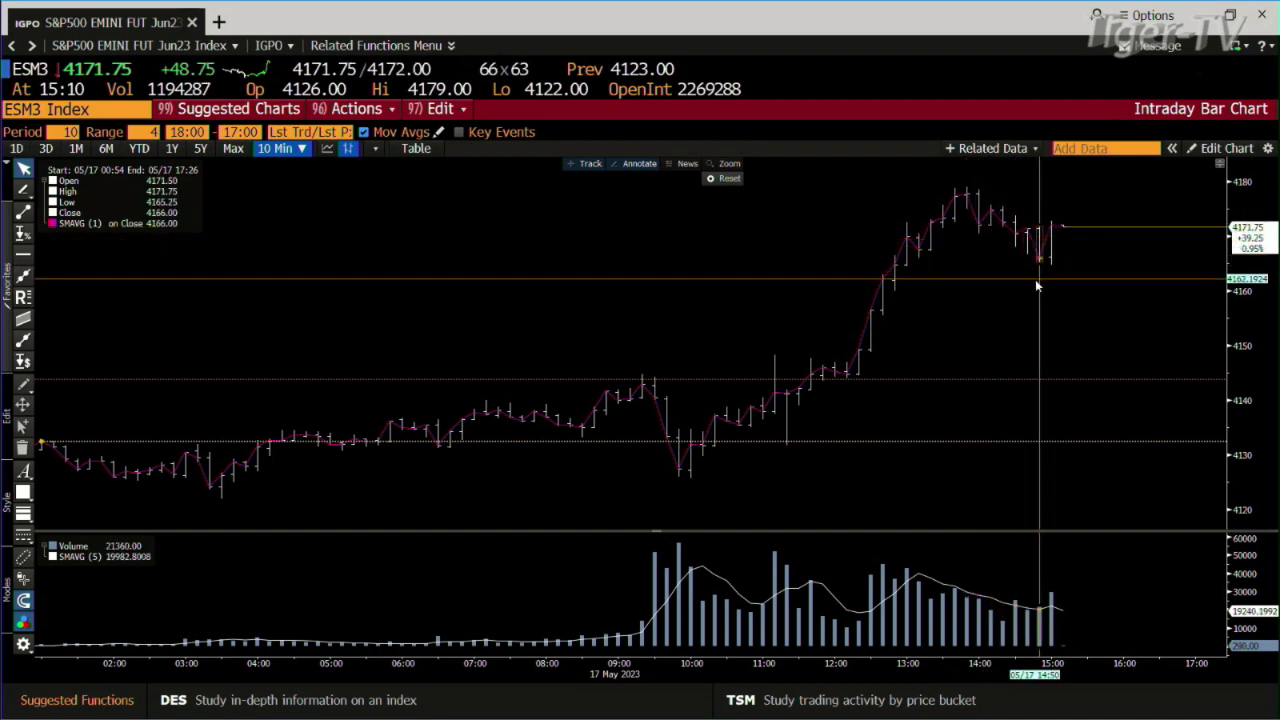
mouse_move(852, 495)
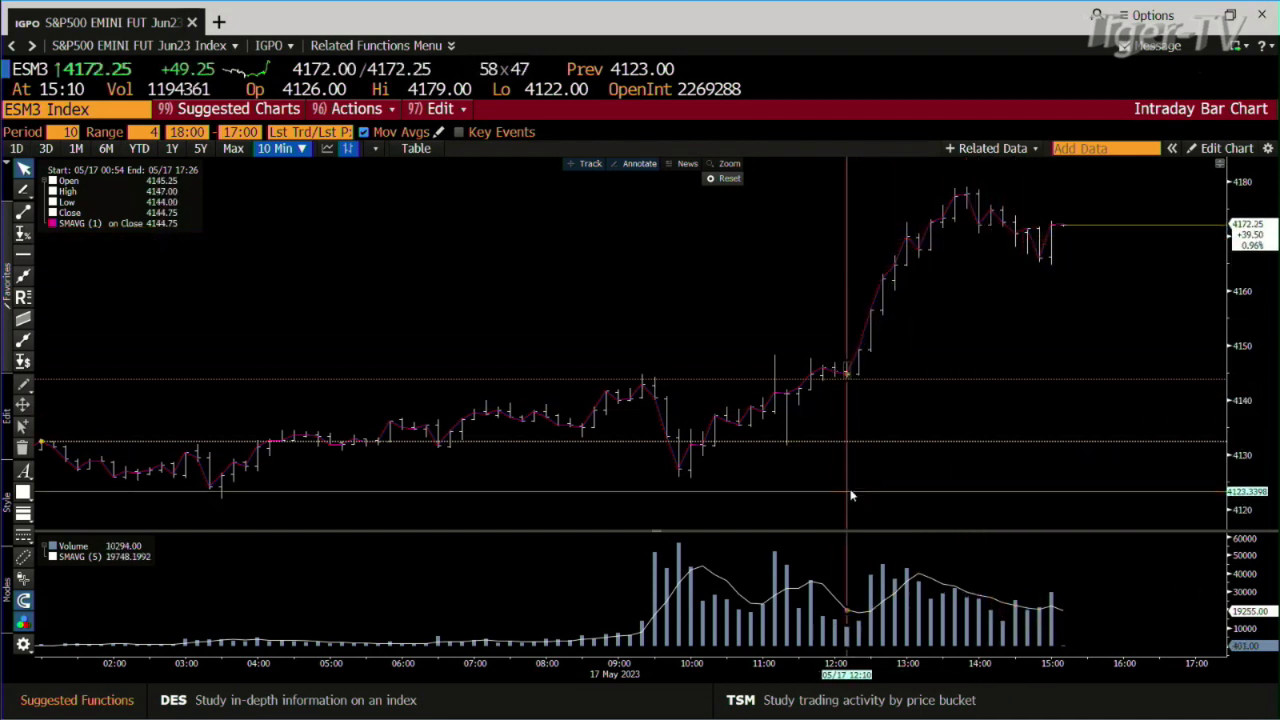
mouse_move(885, 489)
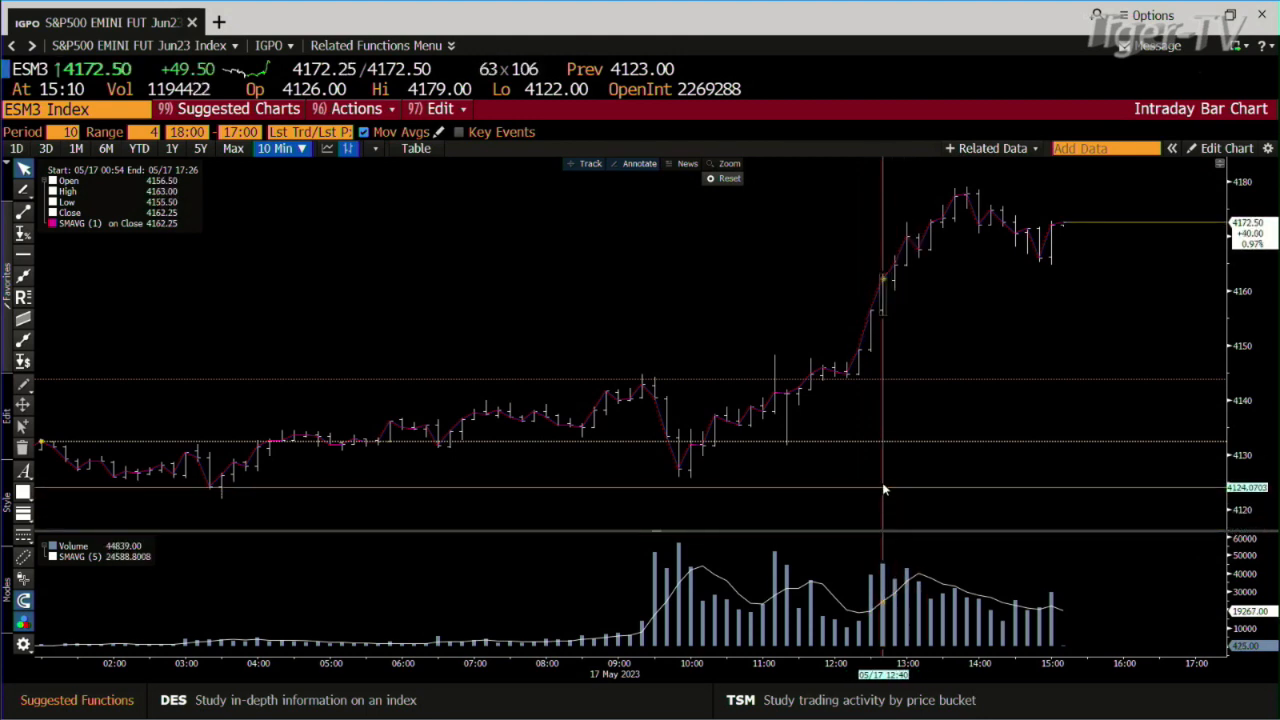
mouse_move(888, 310)
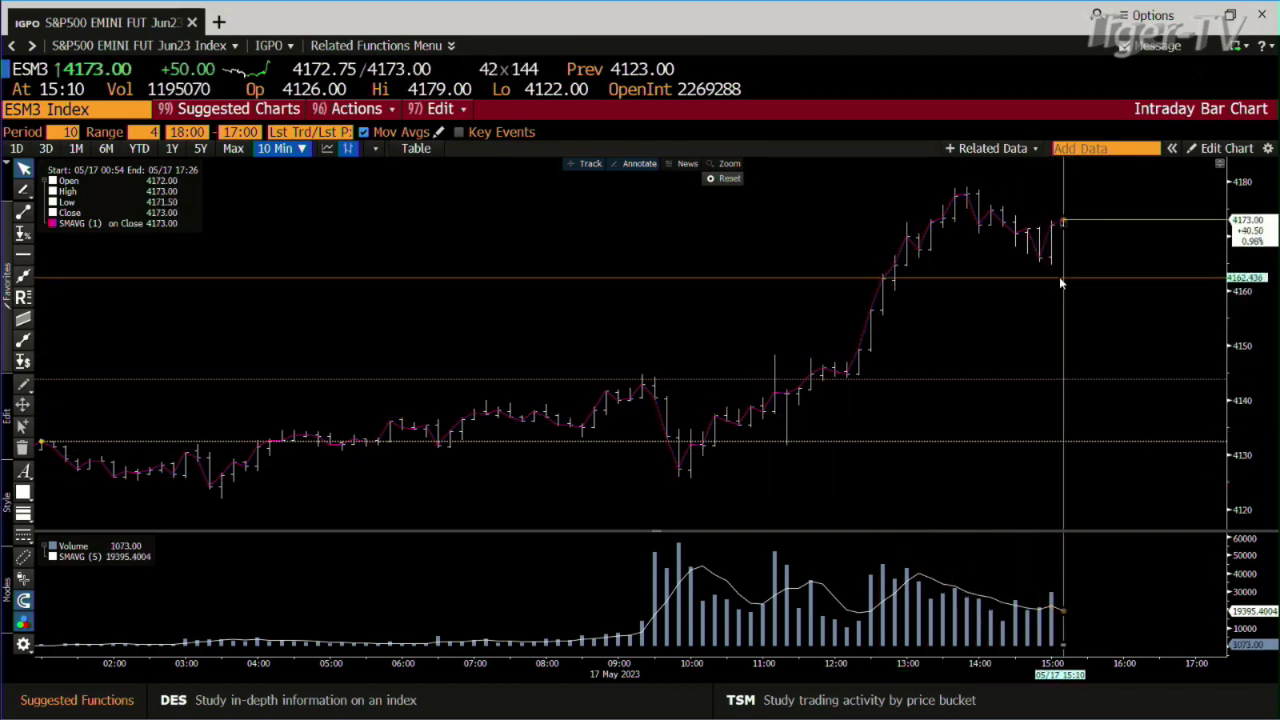
mouse_move(1020, 238)
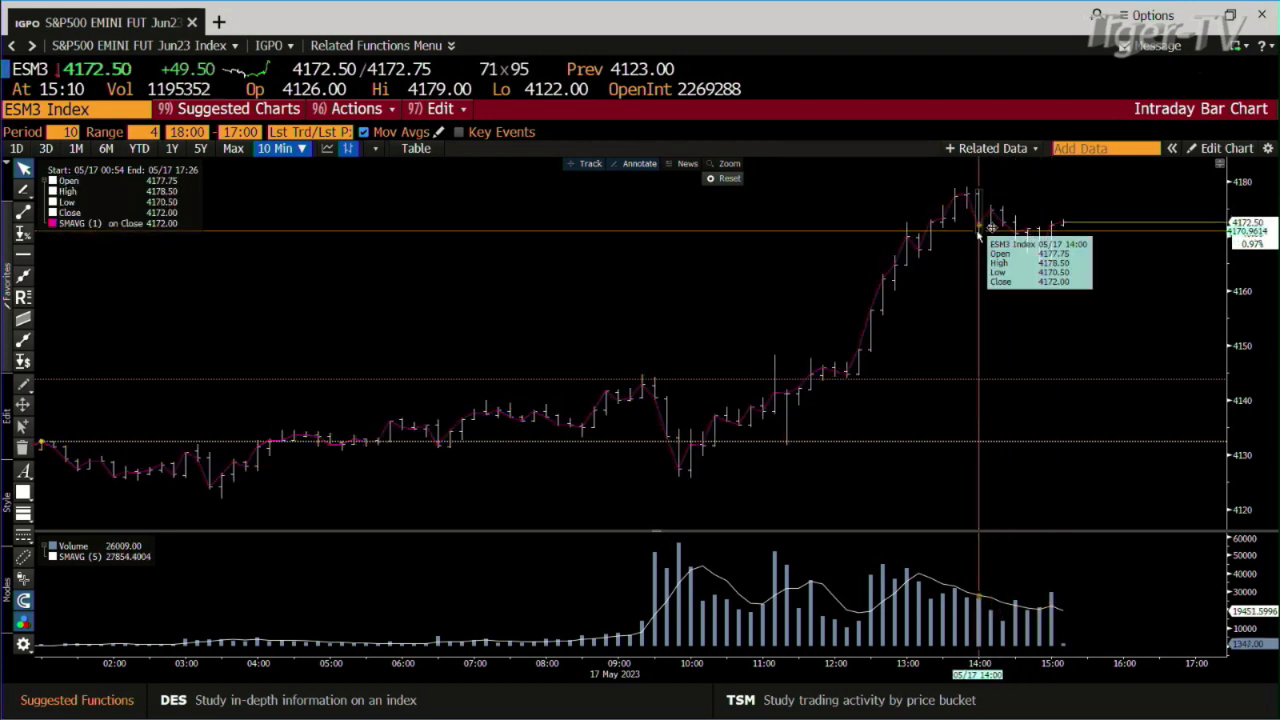
mouse_move(826, 84)
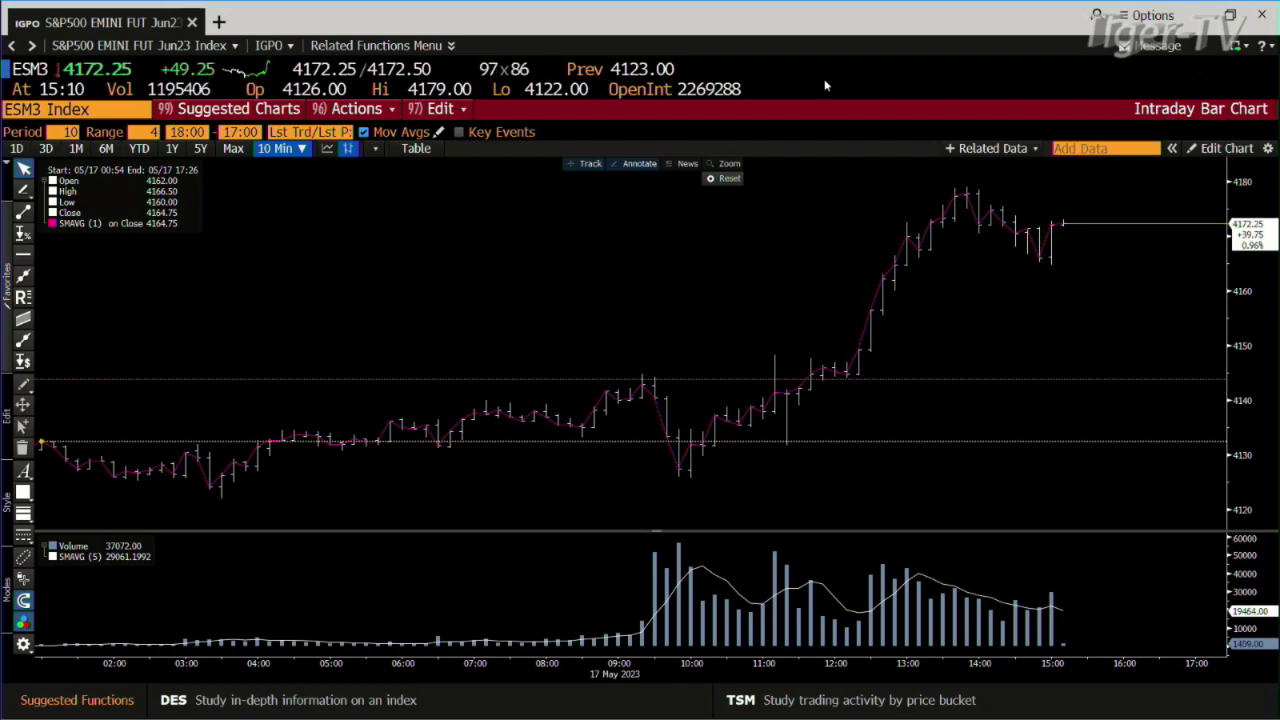
Step: Chart the NASDAQ 100 E-mini Jun23 future as an intraday 10-minute bar chart with IGPO
text(NQ)
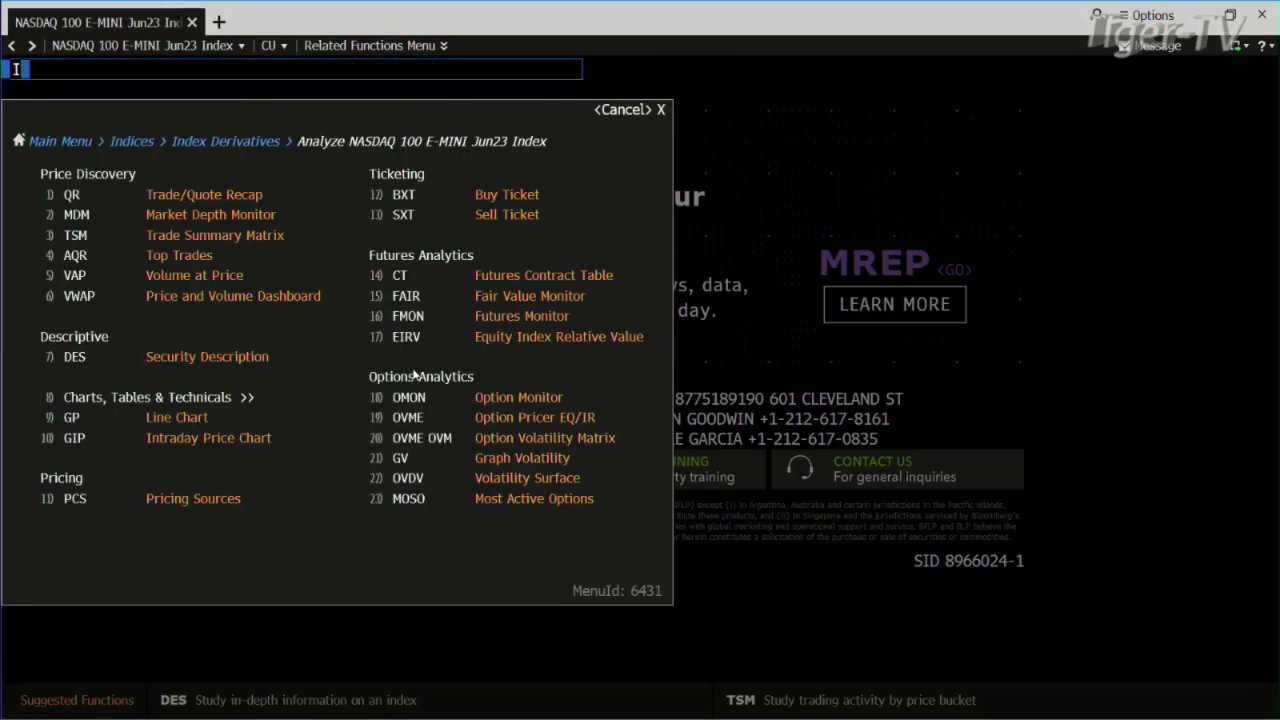
text(IGPO)
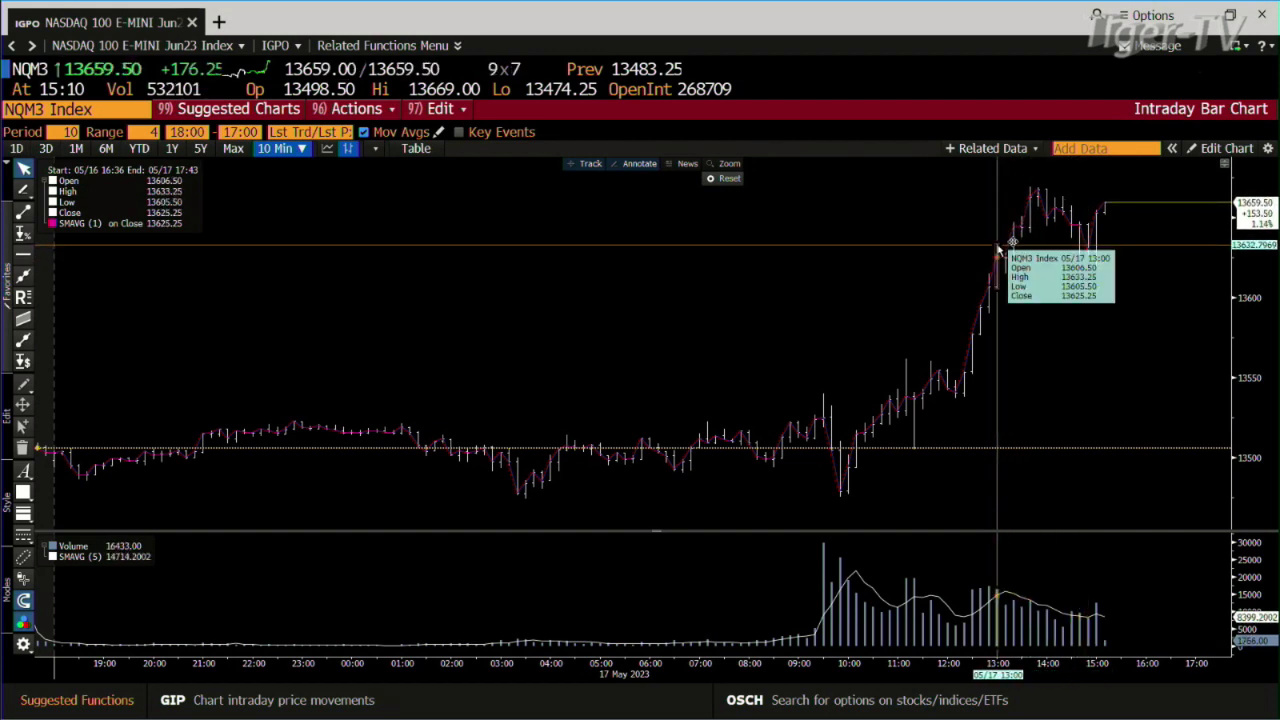
mouse_move(1102, 250)
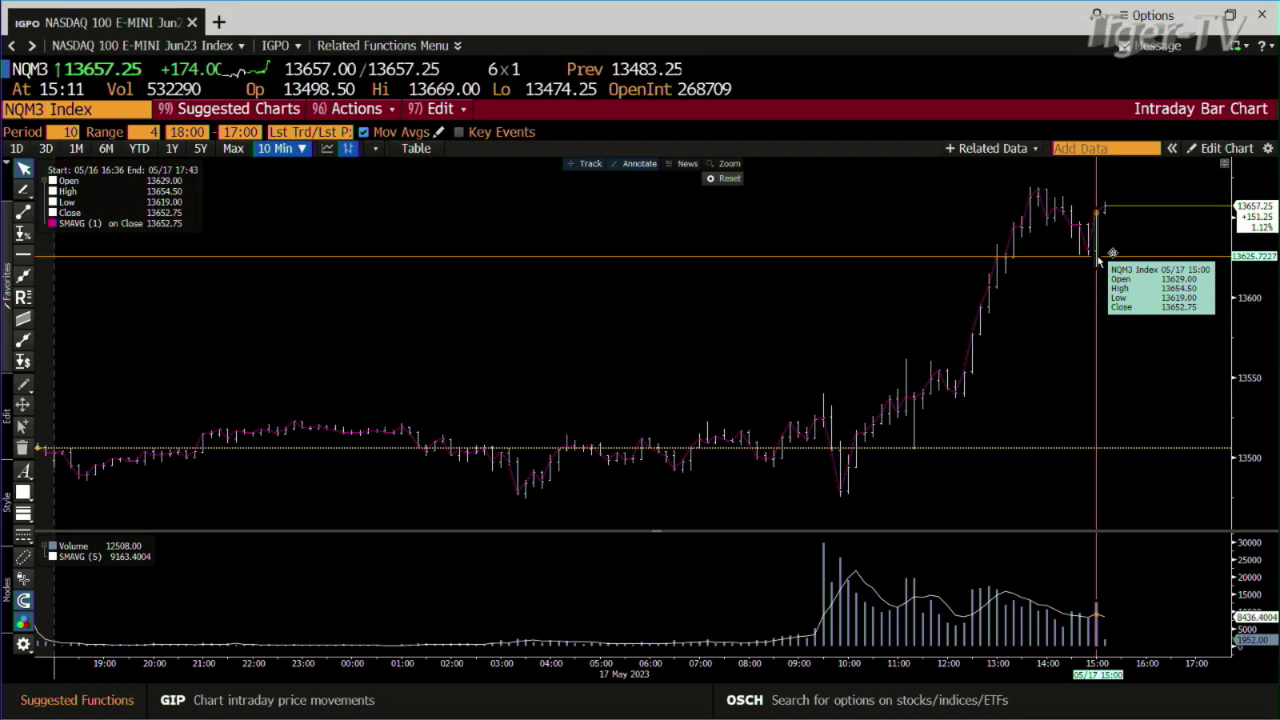
mouse_move(862, 88)
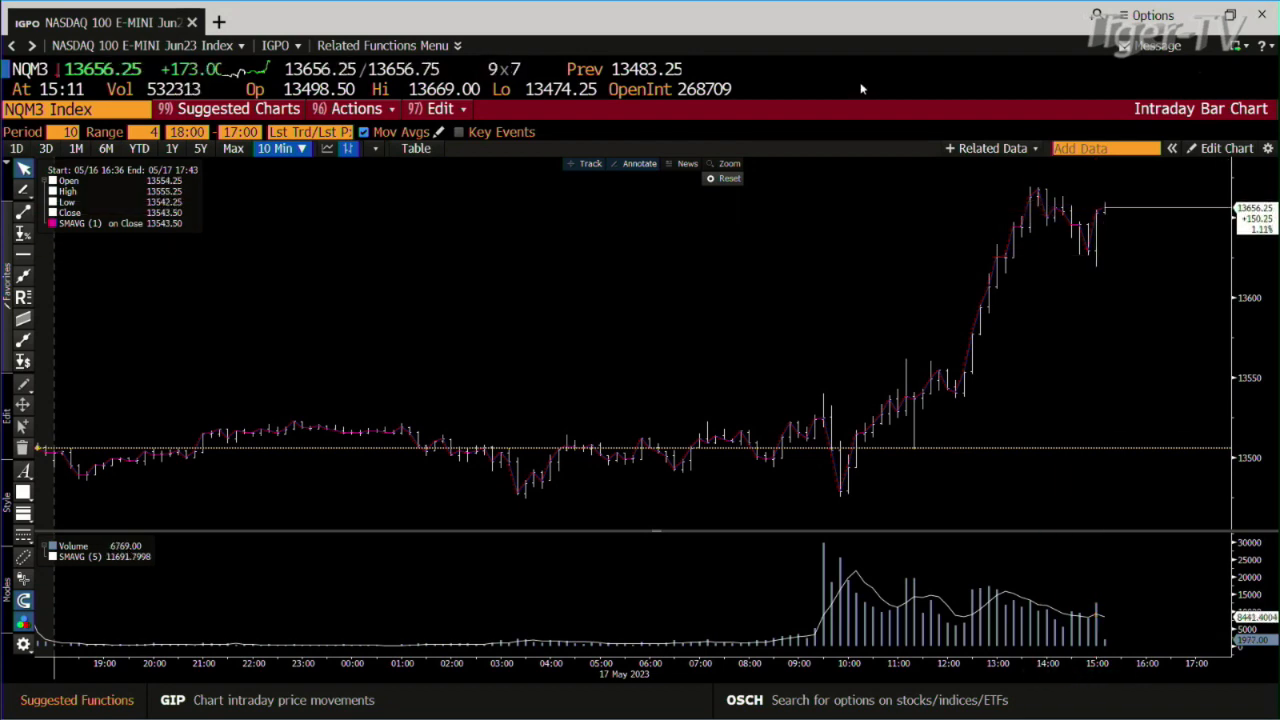
Step: Start entering the Gold 100 oz Jun23 future ticker for its six-month bar chart
text(GCM3 COMB Comdty)
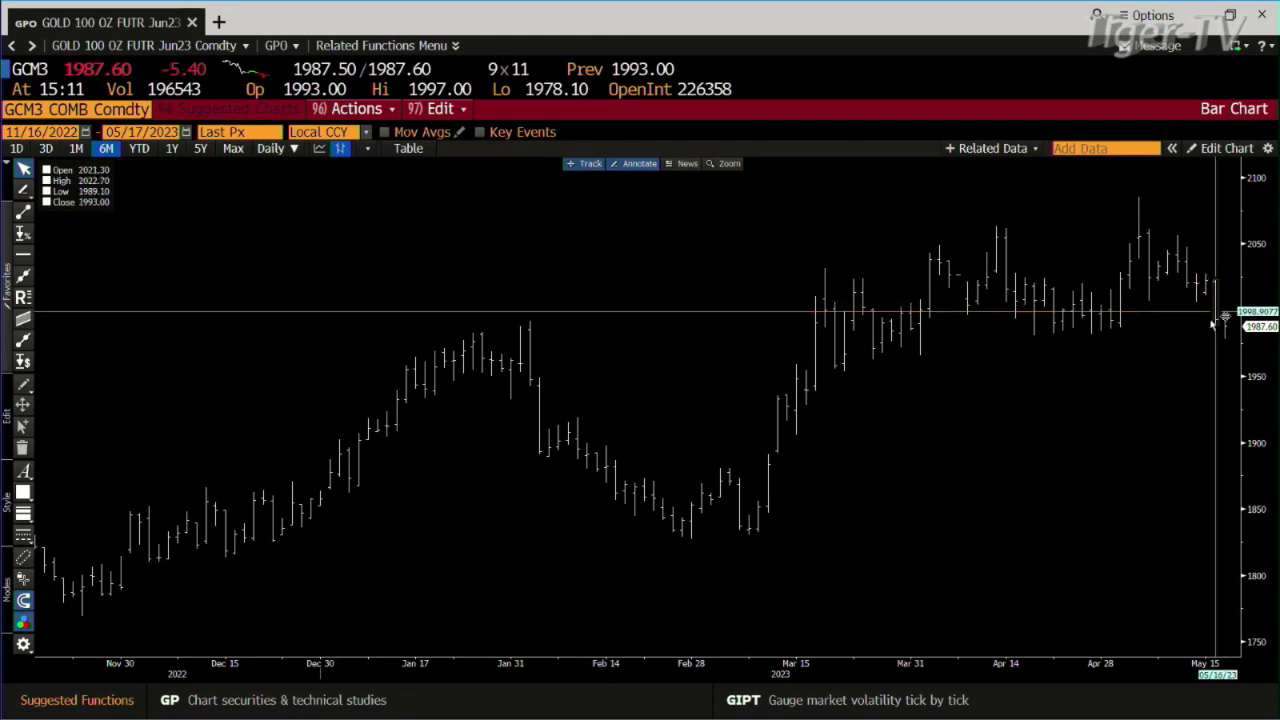
mouse_move(1073, 337)
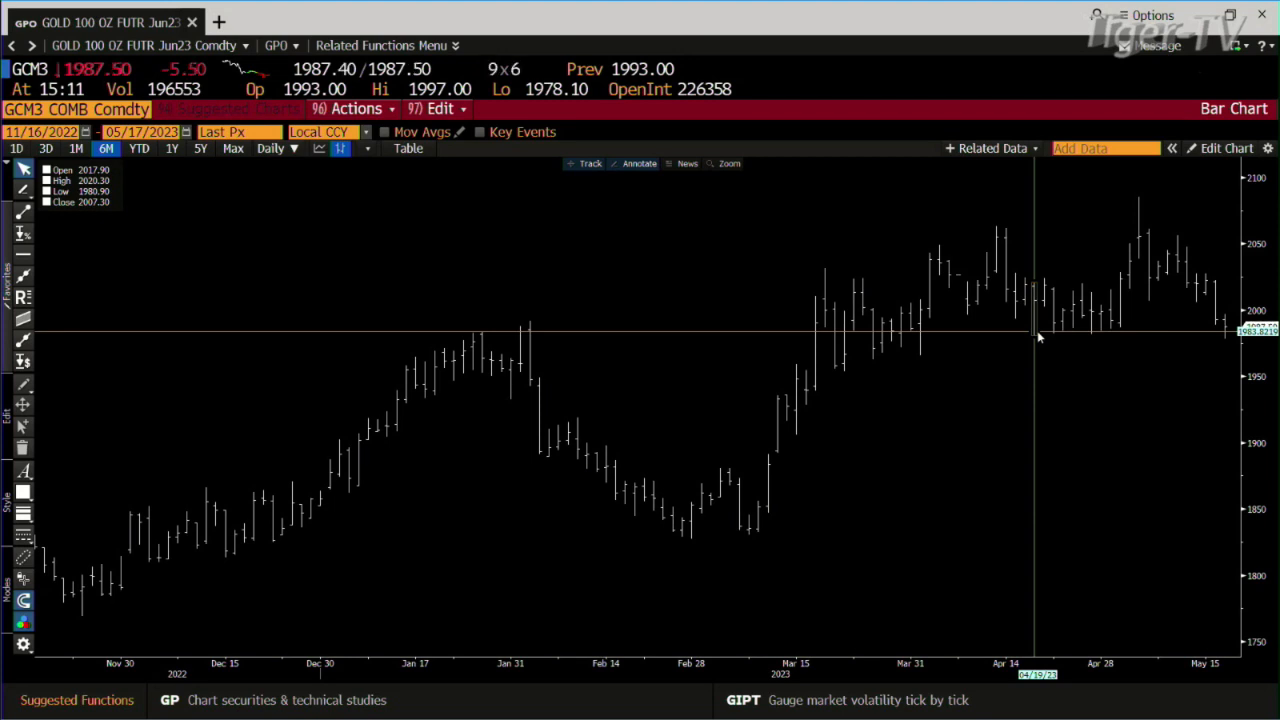
mouse_move(1145, 330)
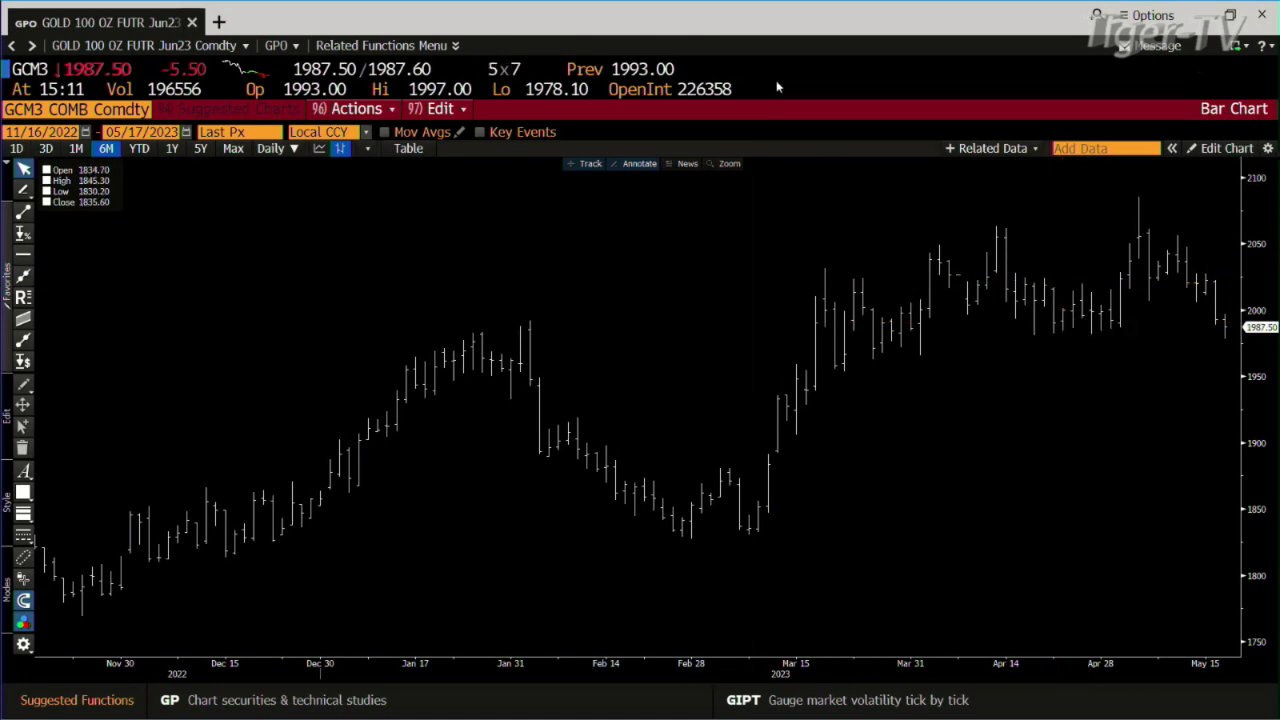
Step: Chart the 10-year Note Jun23 future over six months with GPO, adding a volume panel
text(TY)
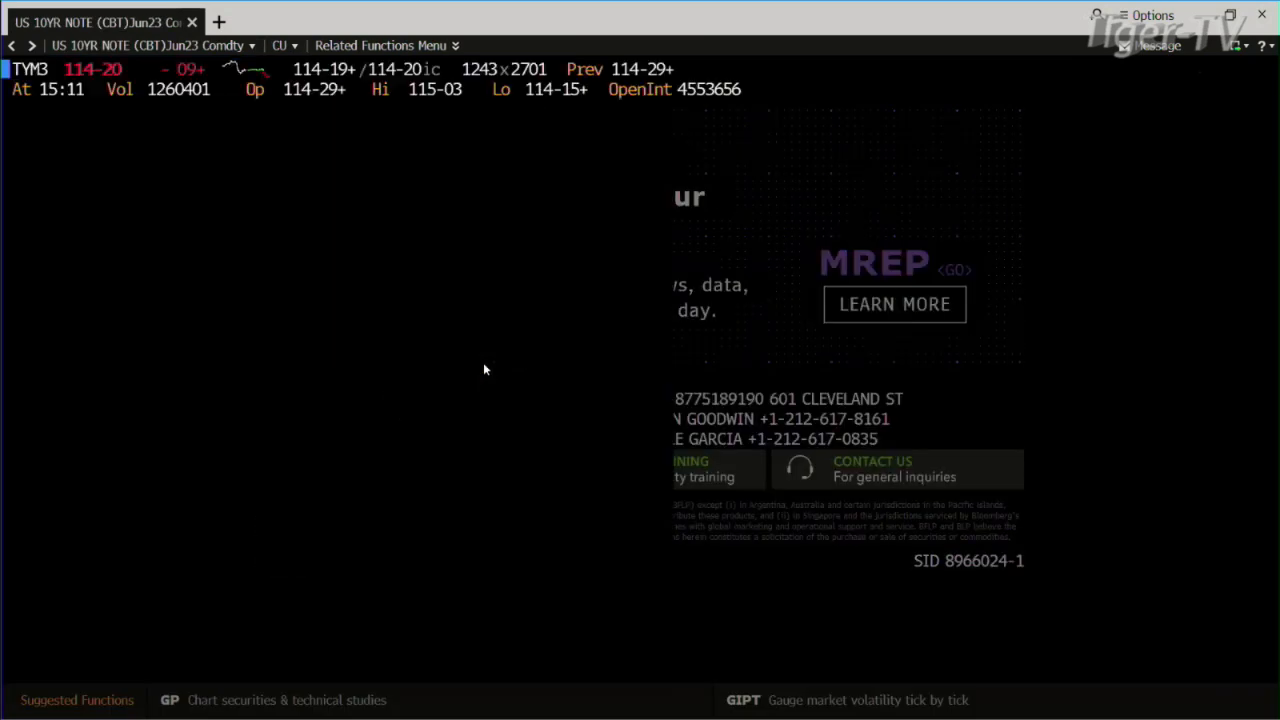
text(GPO)
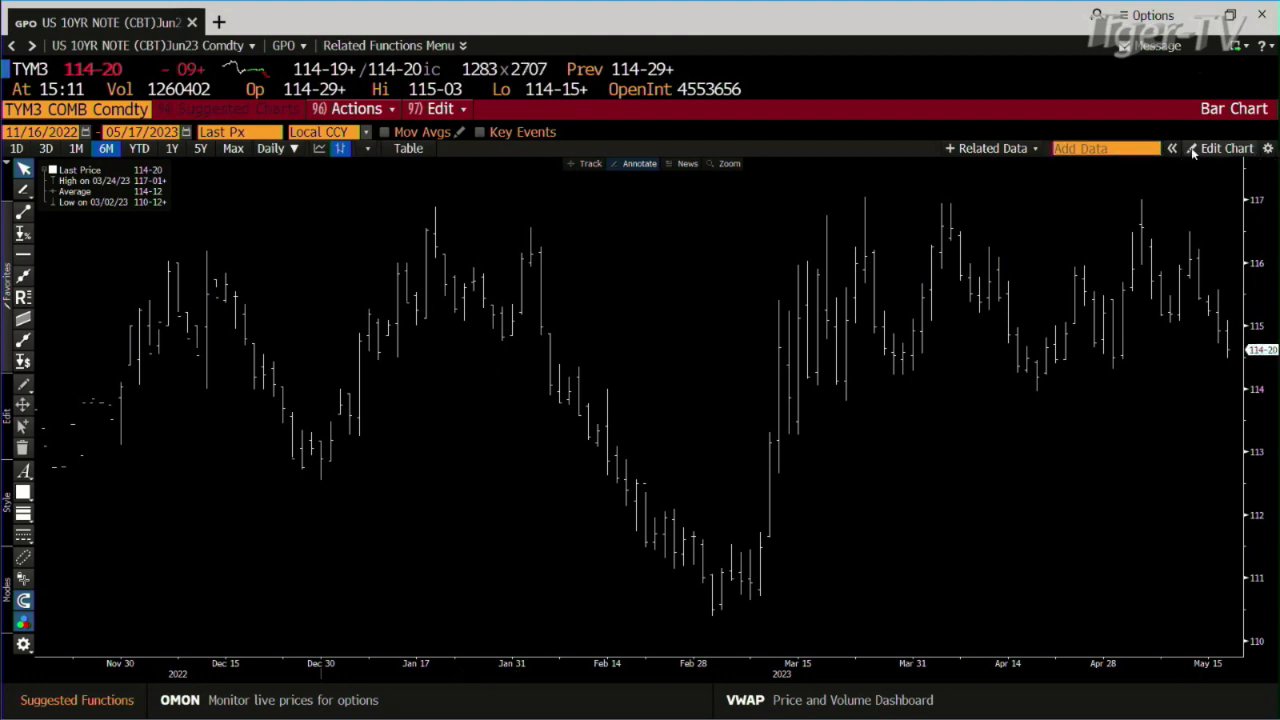
click(1228, 148)
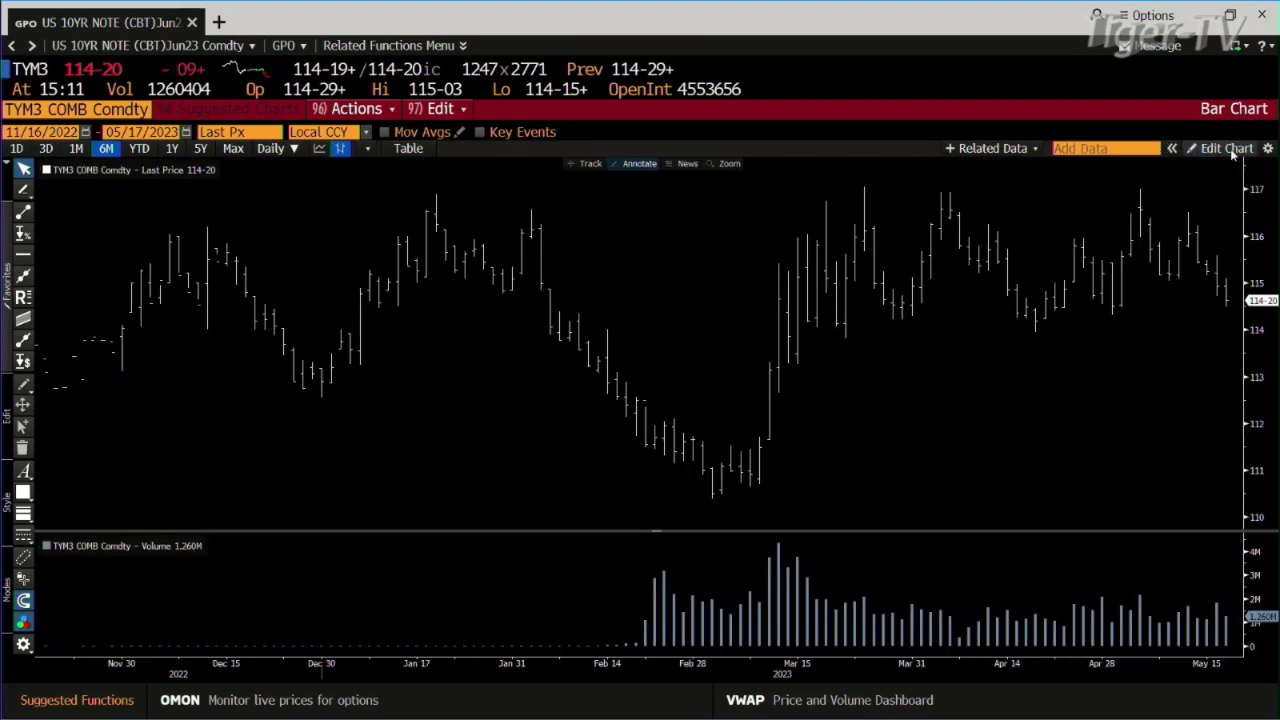
mouse_move(1121, 325)
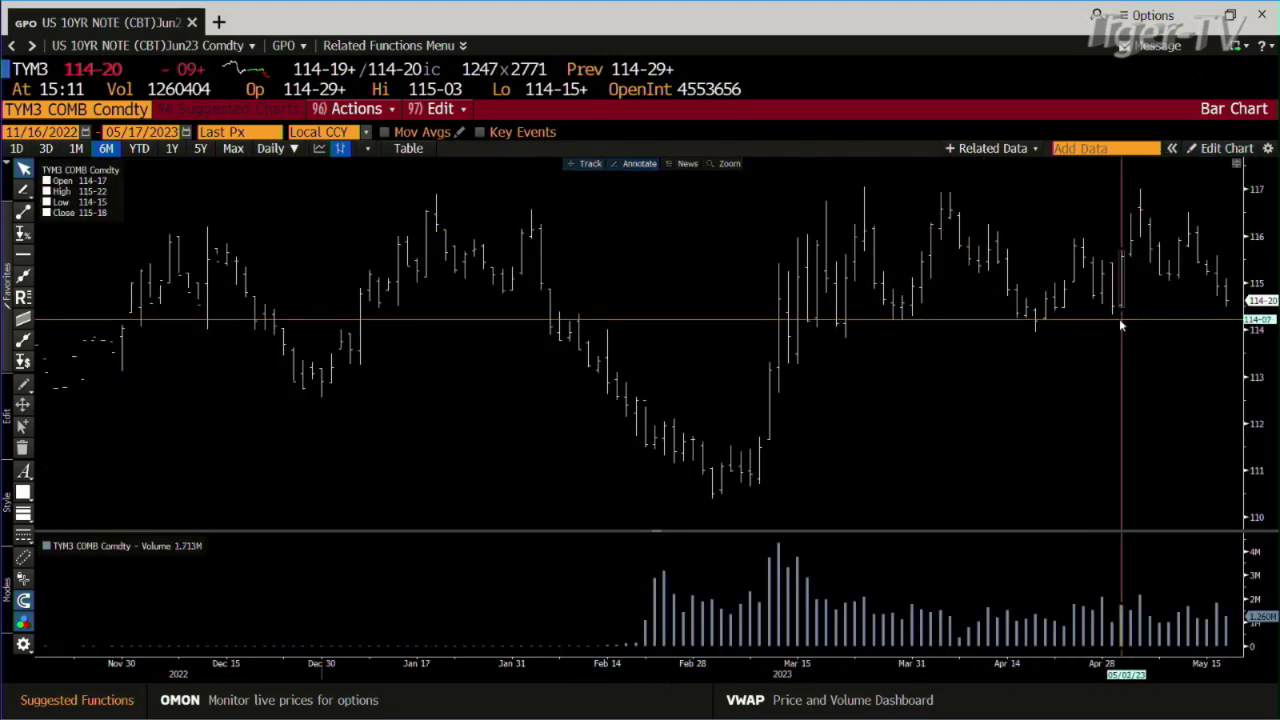
mouse_move(1106, 321)
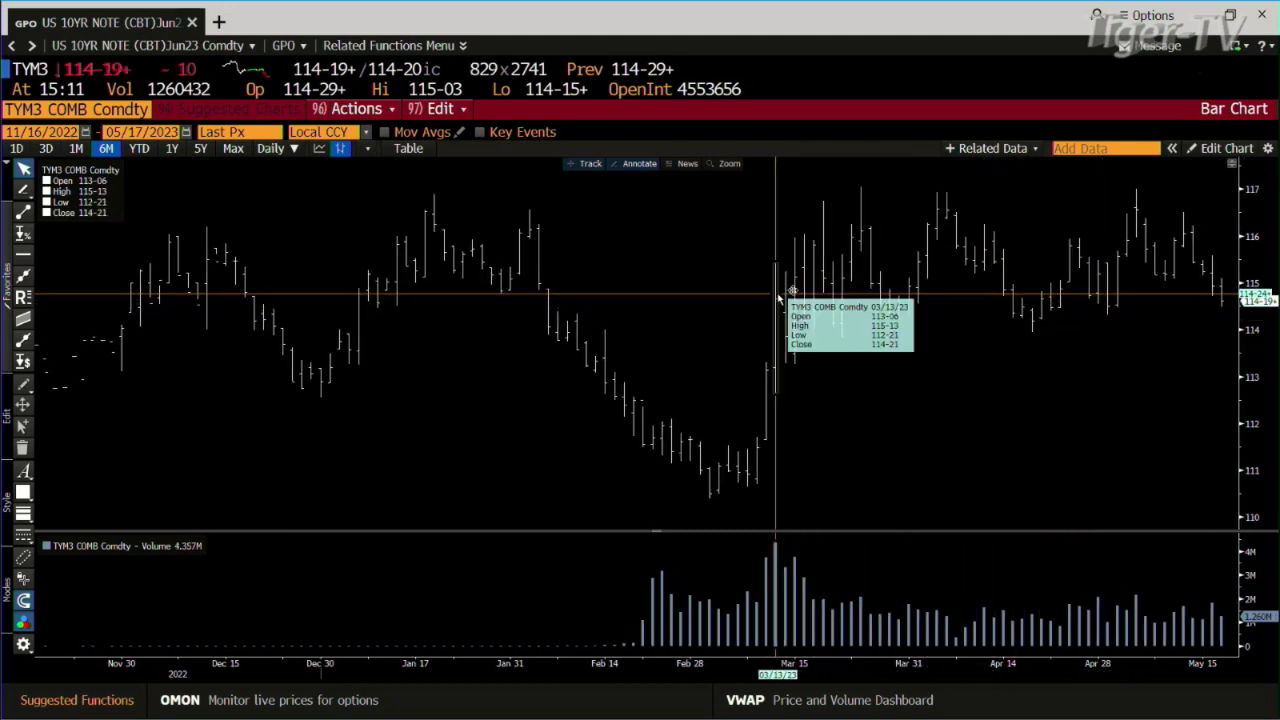
mouse_move(1130, 321)
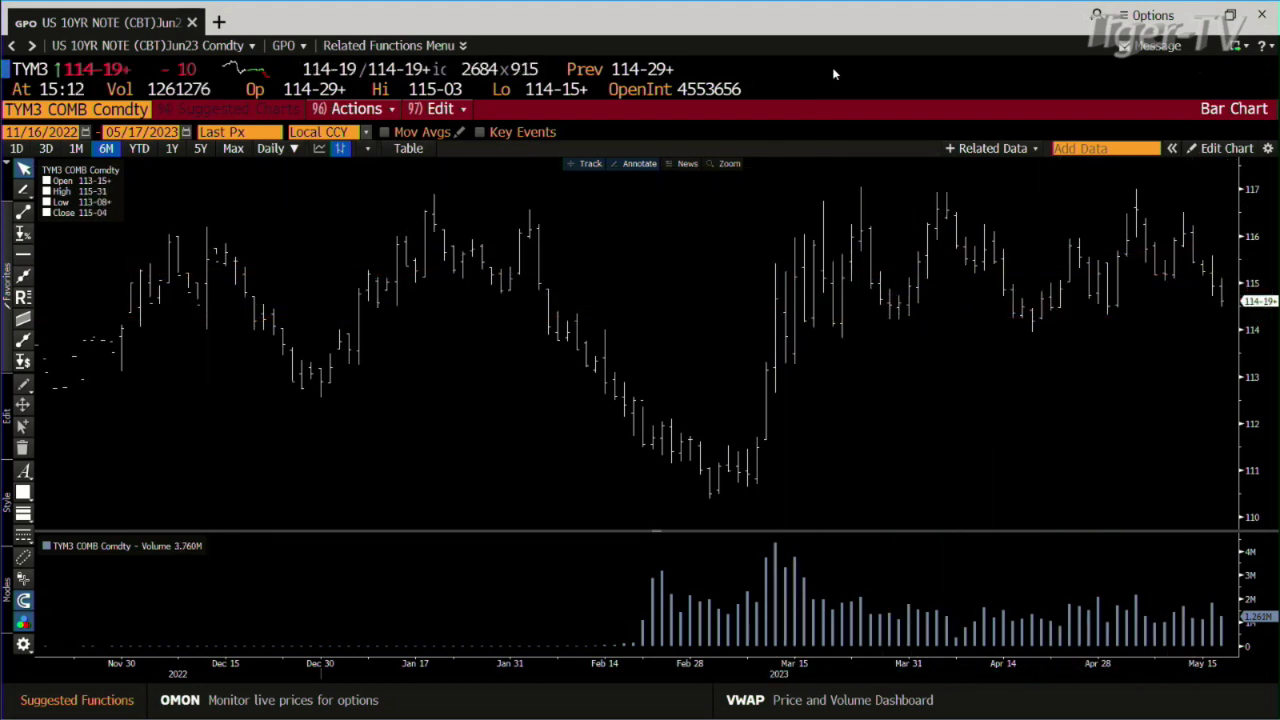
text(DXY)
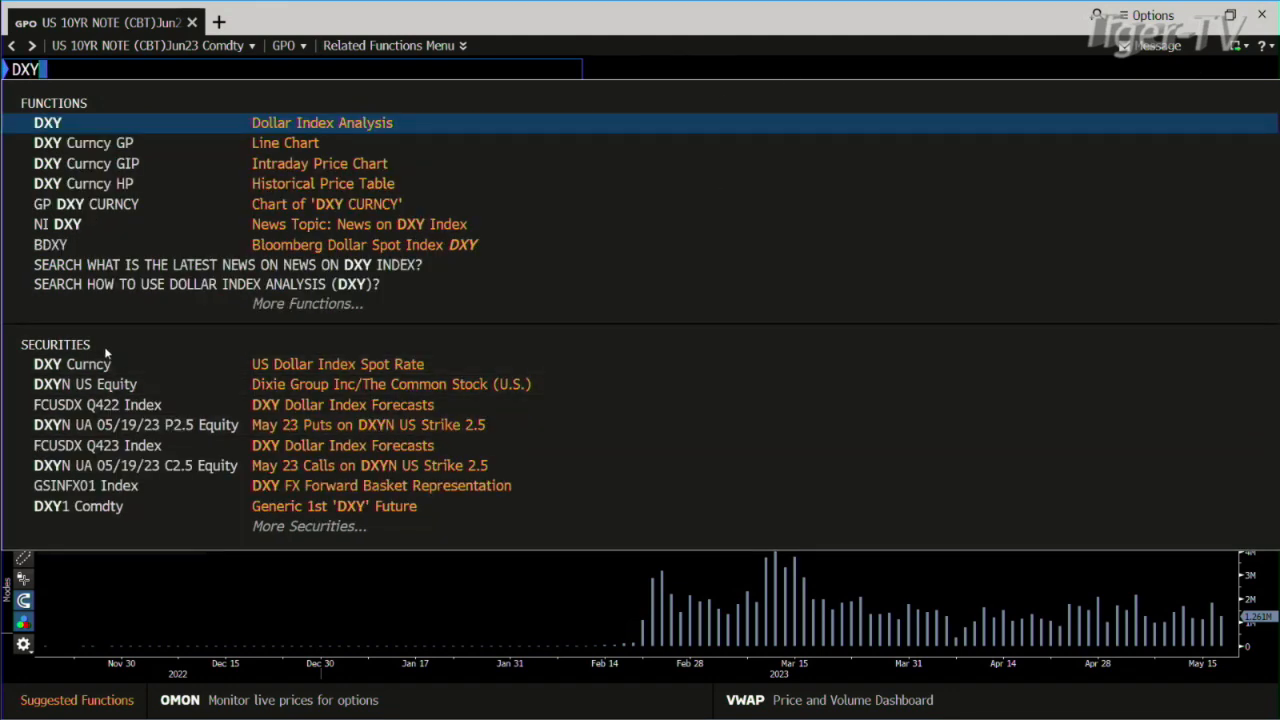
click(71, 364)
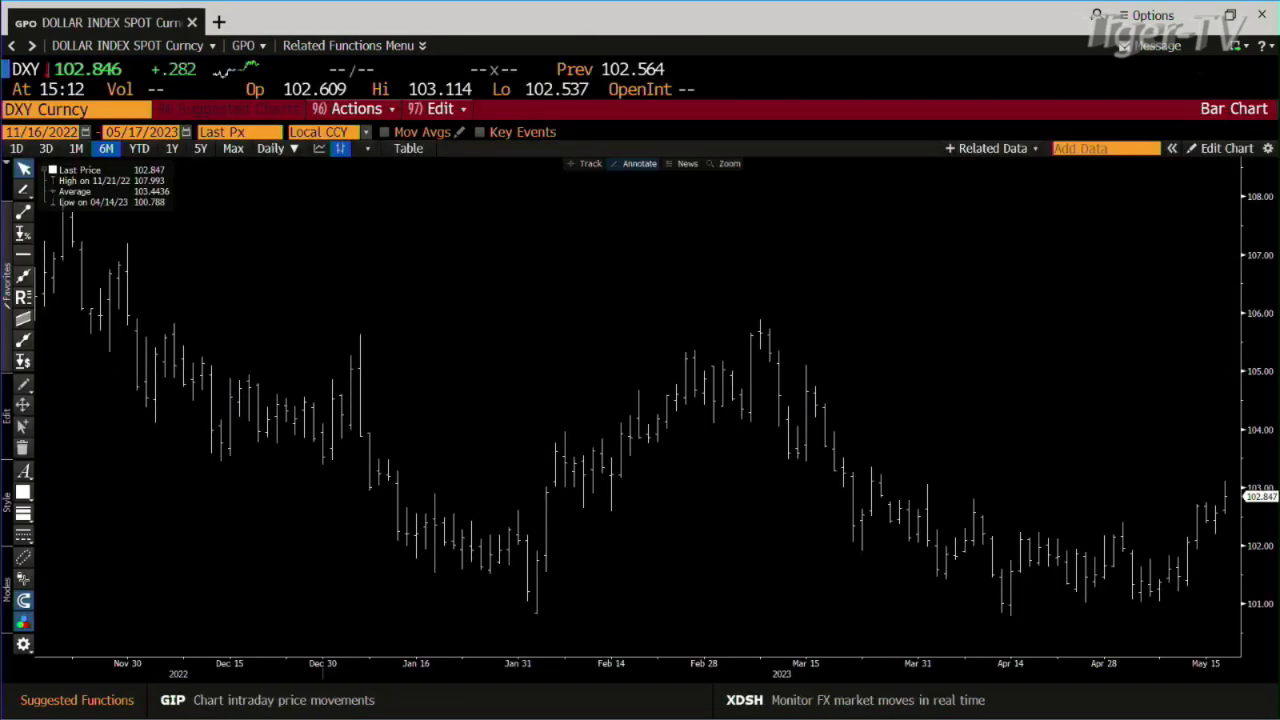
mouse_move(590, 191)
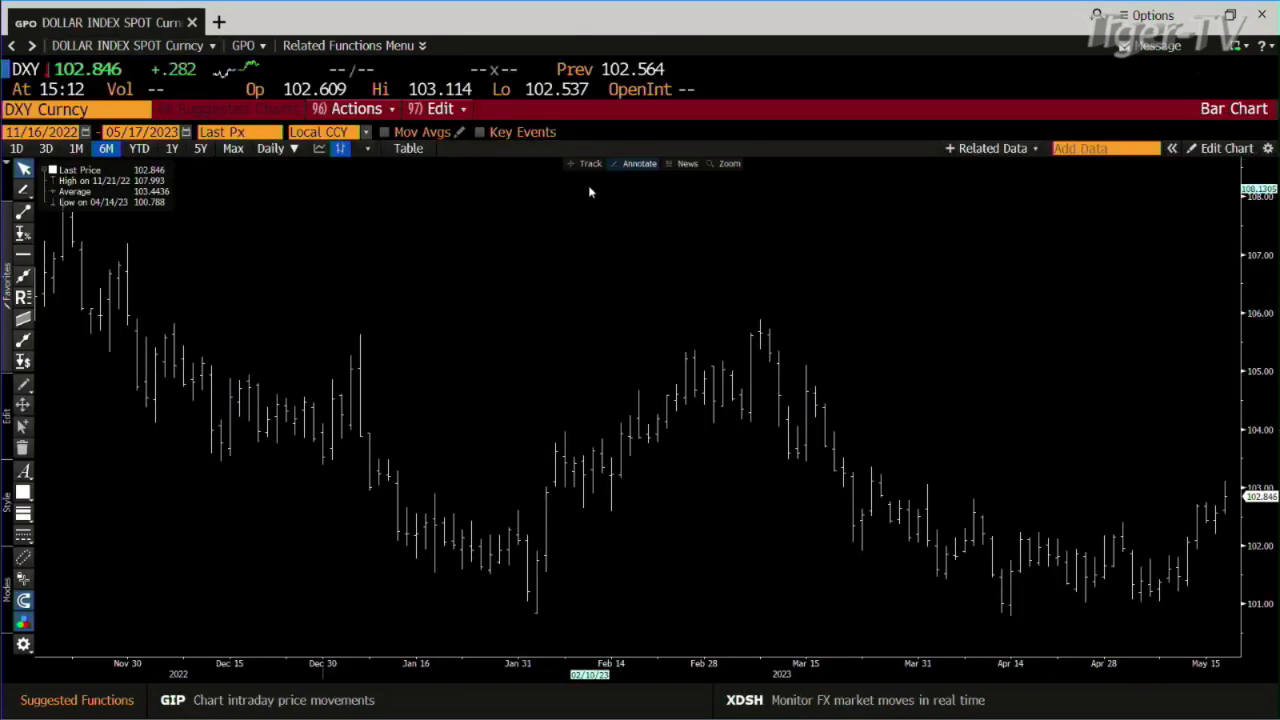
mouse_move(910, 494)
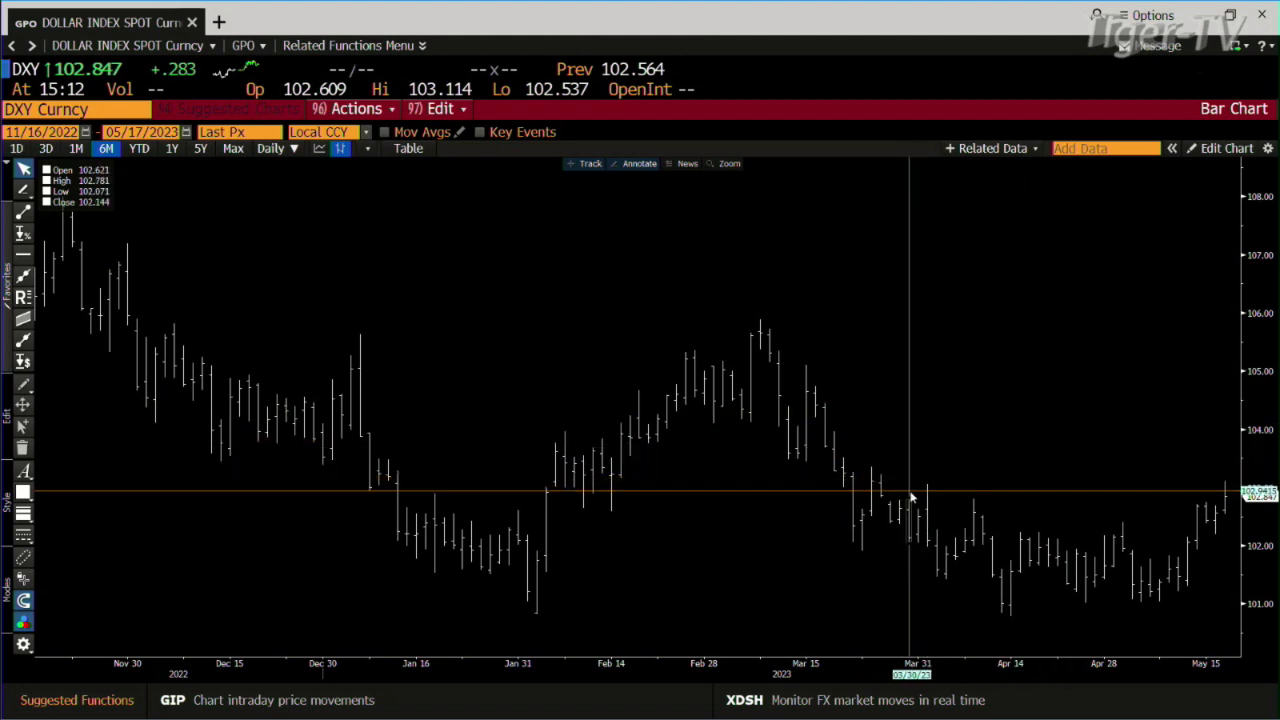
mouse_move(1105, 495)
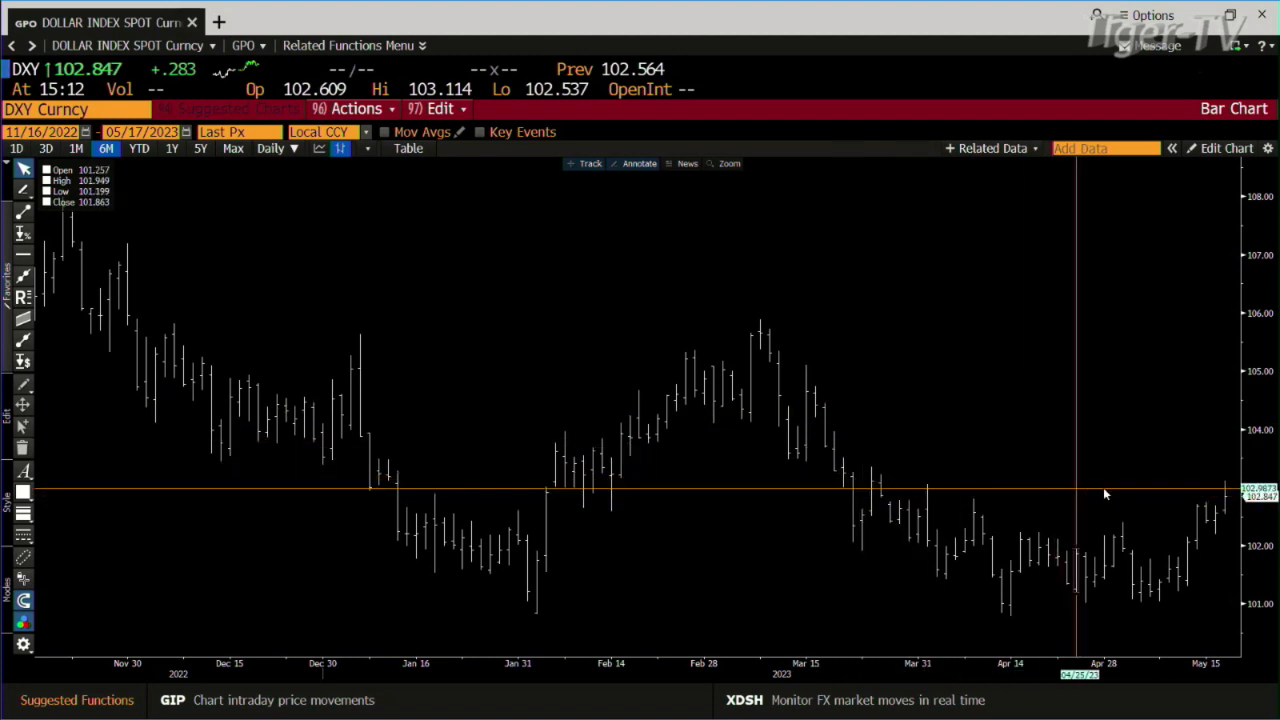
mouse_move(758, 335)
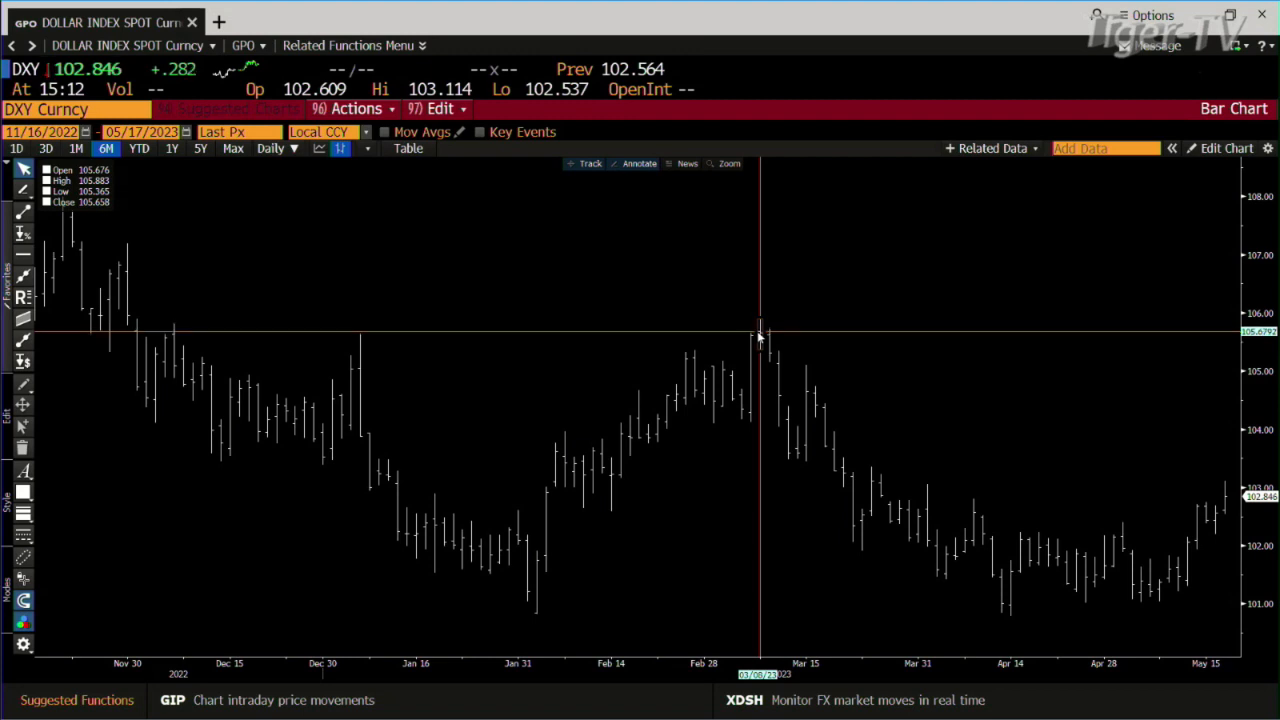
Step: Enter IGPO to switch the dollar index to an intraday 10-minute bar chart
text(IG)
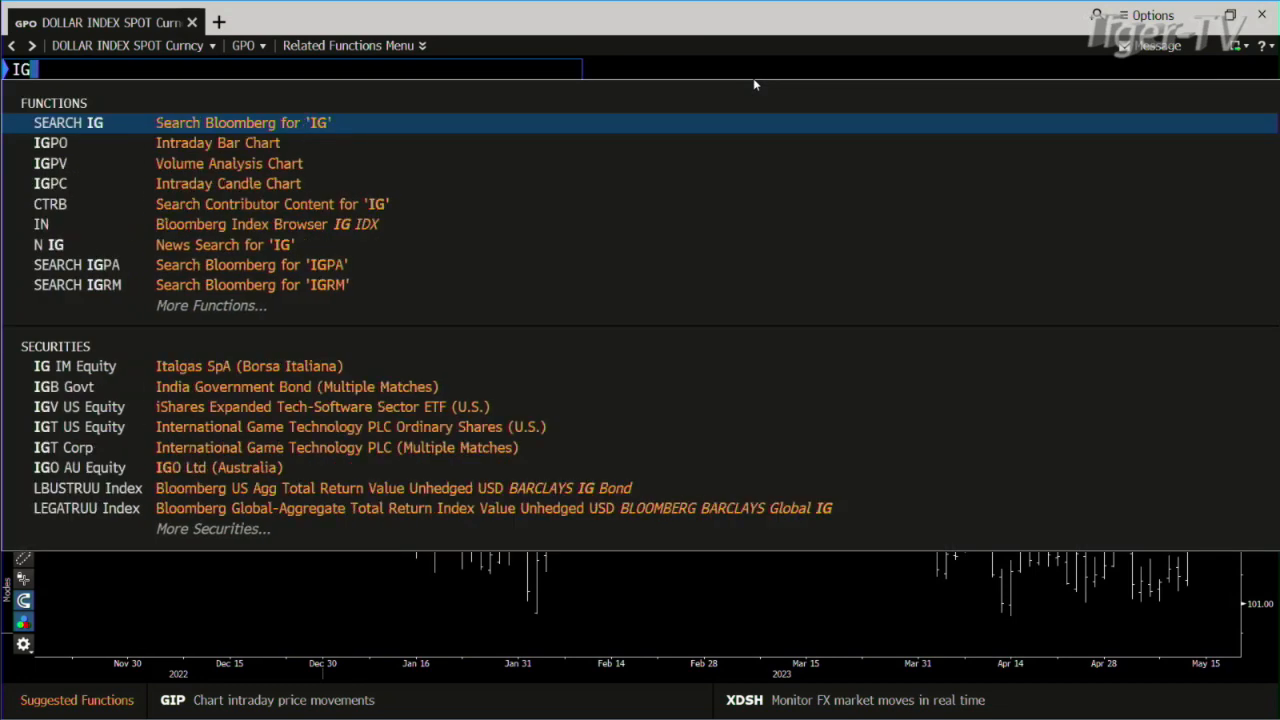
text(PO)
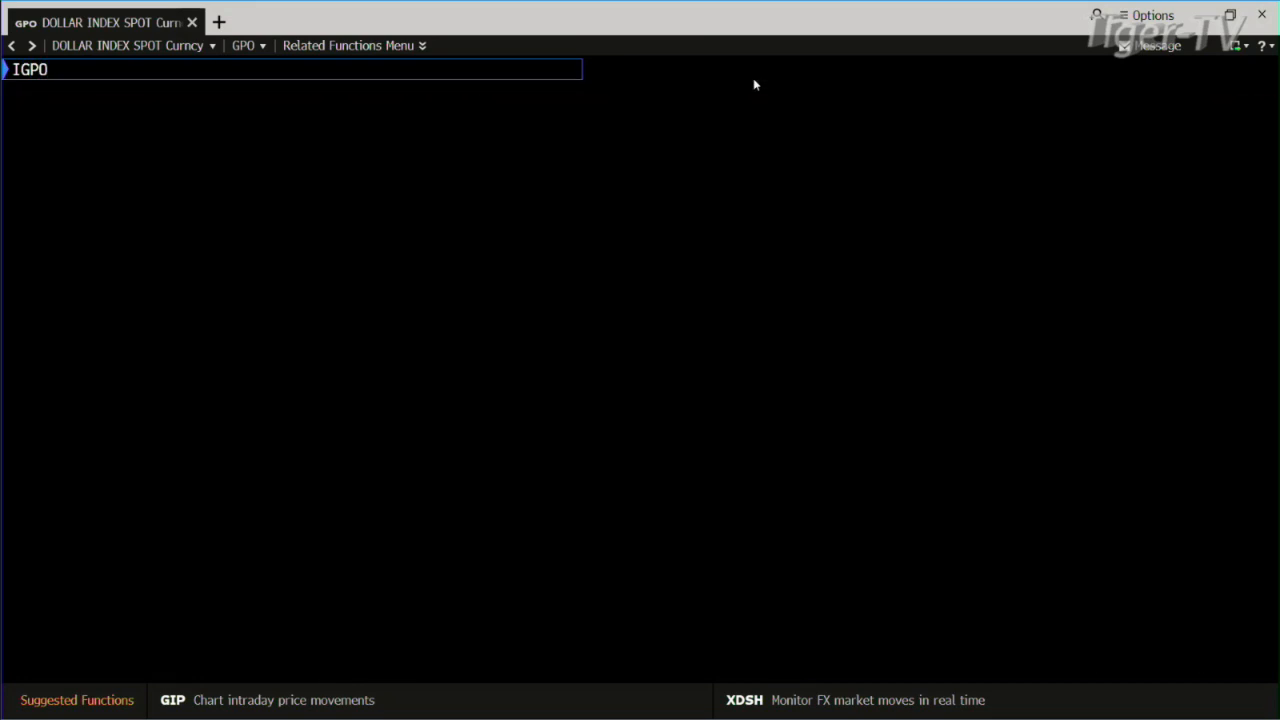
mouse_move(670, 237)
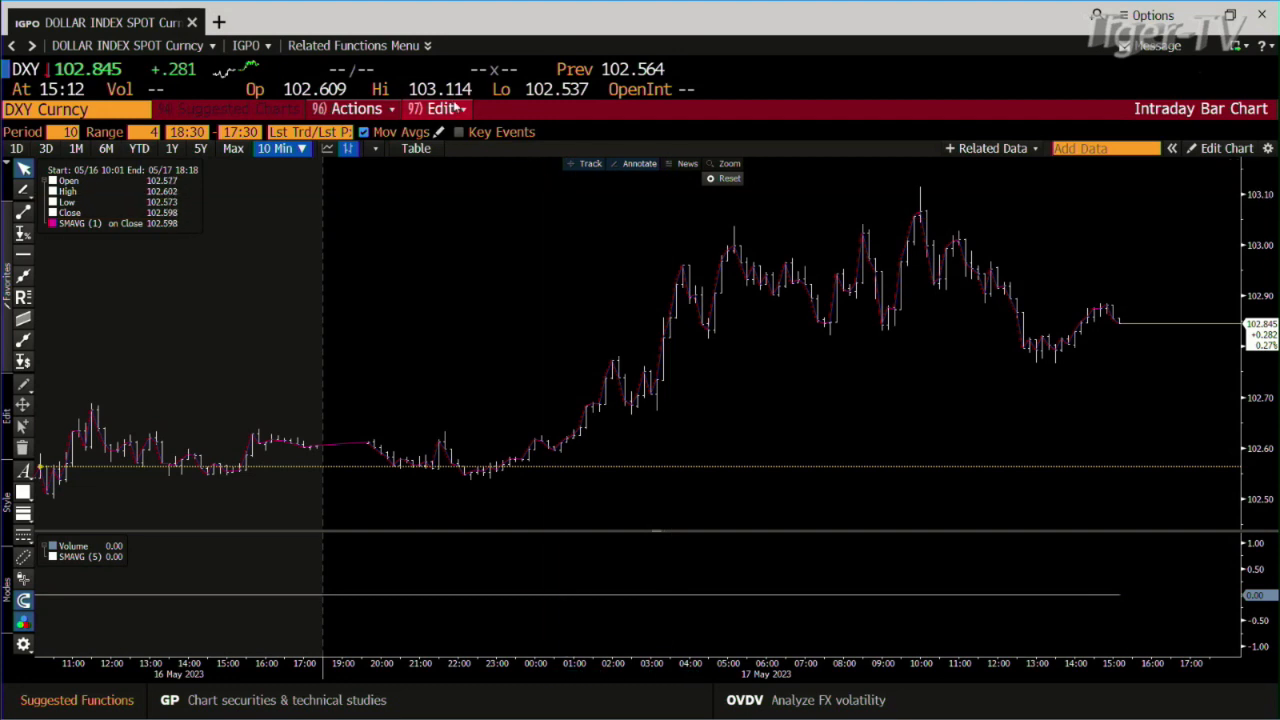
mouse_move(869, 197)
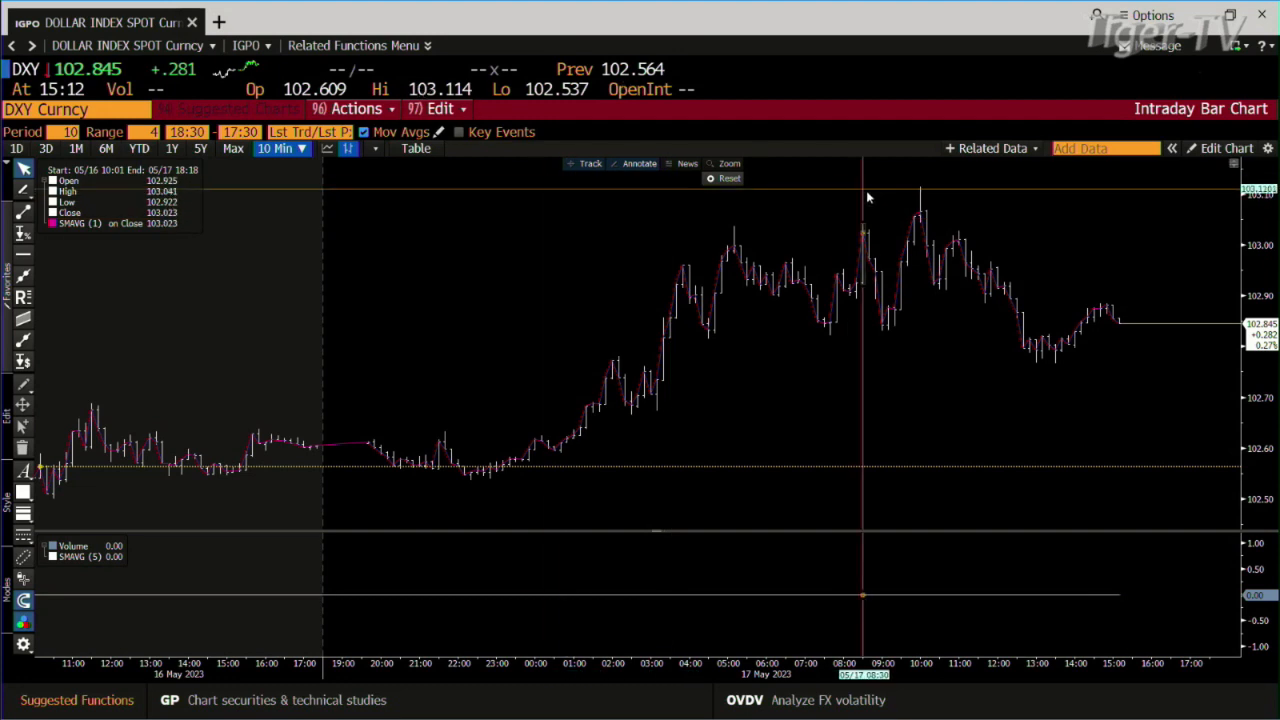
mouse_move(920, 235)
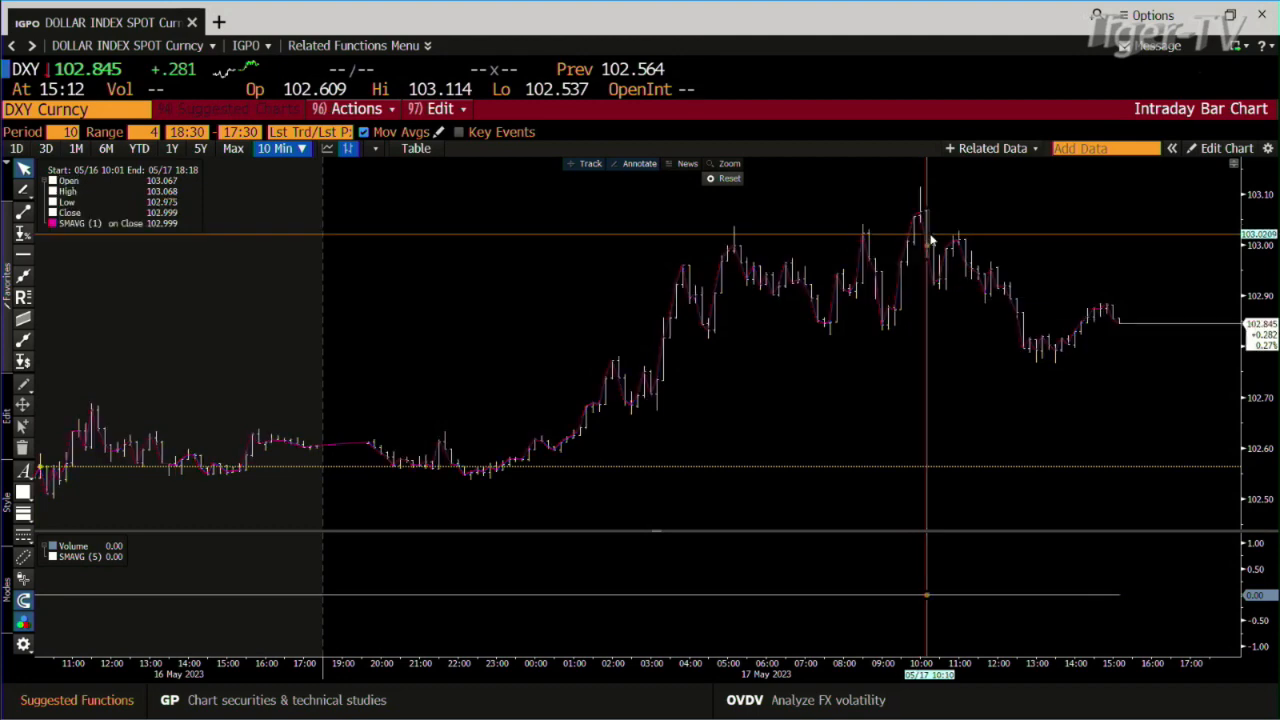
mouse_move(851, 245)
text(M)
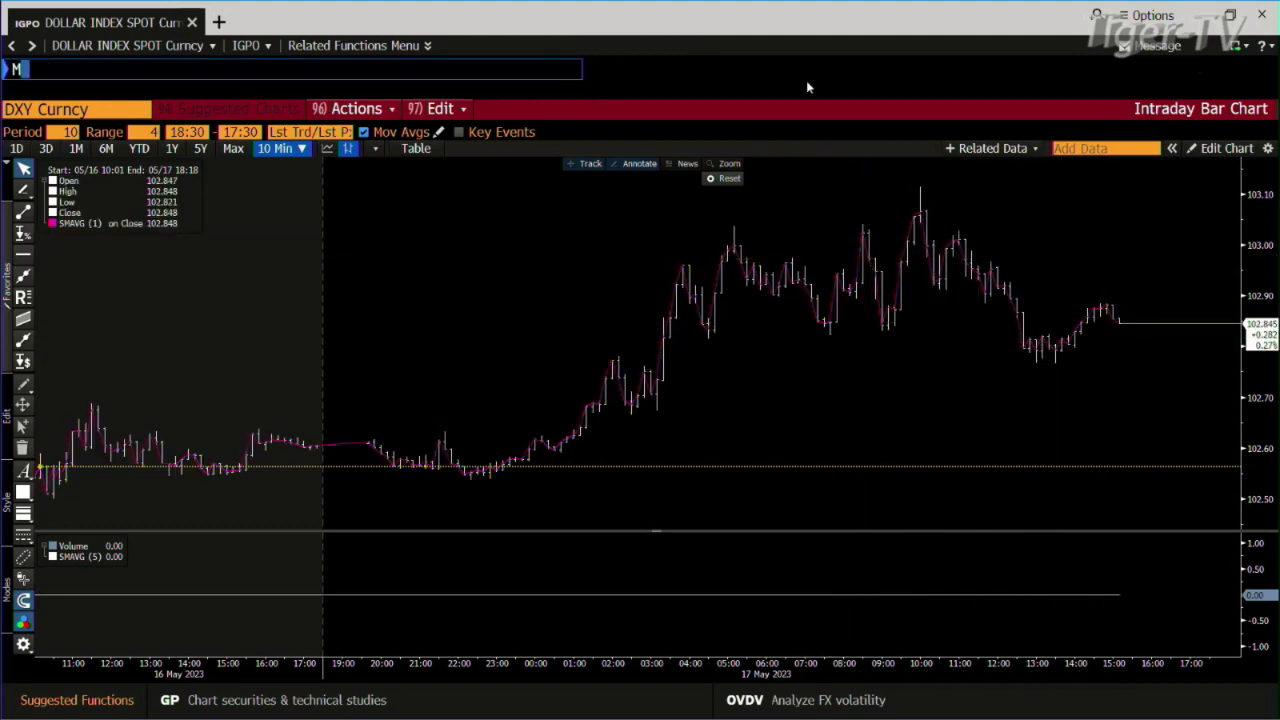
Step: Review the MOST active securities list, then load the AMZN Equity GPO six-month chart
text(OST)
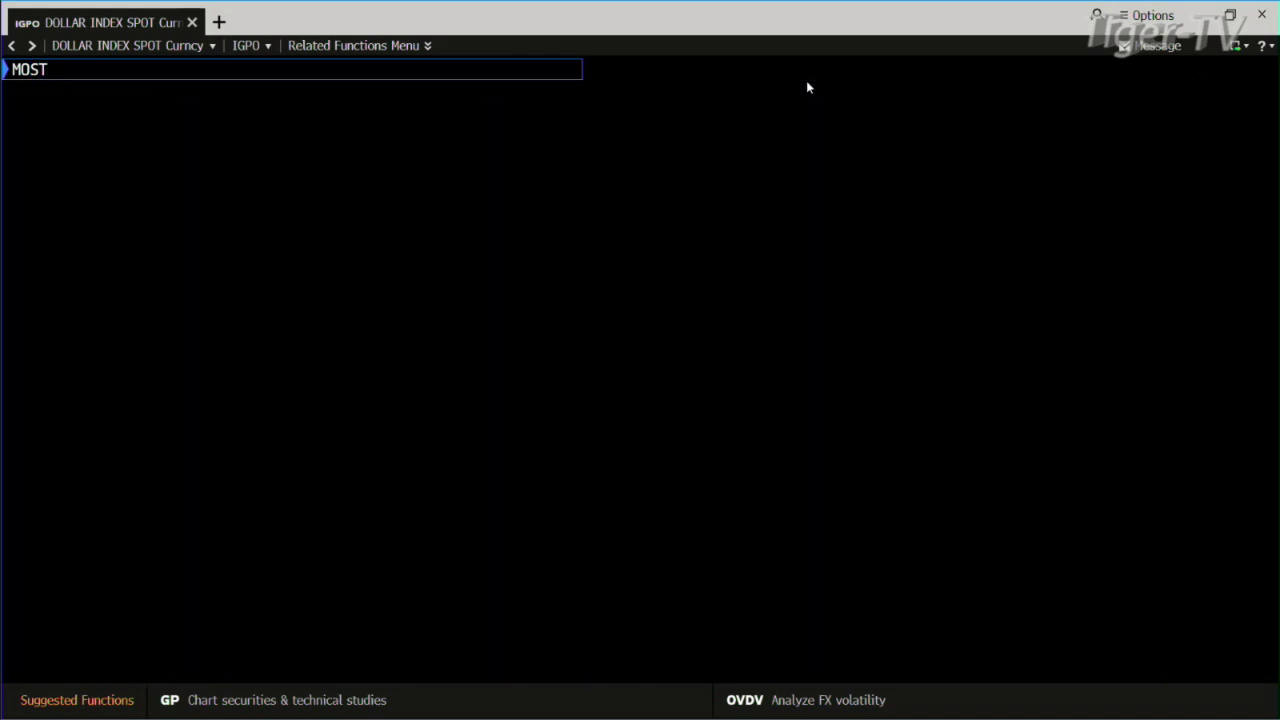
key(Enter)
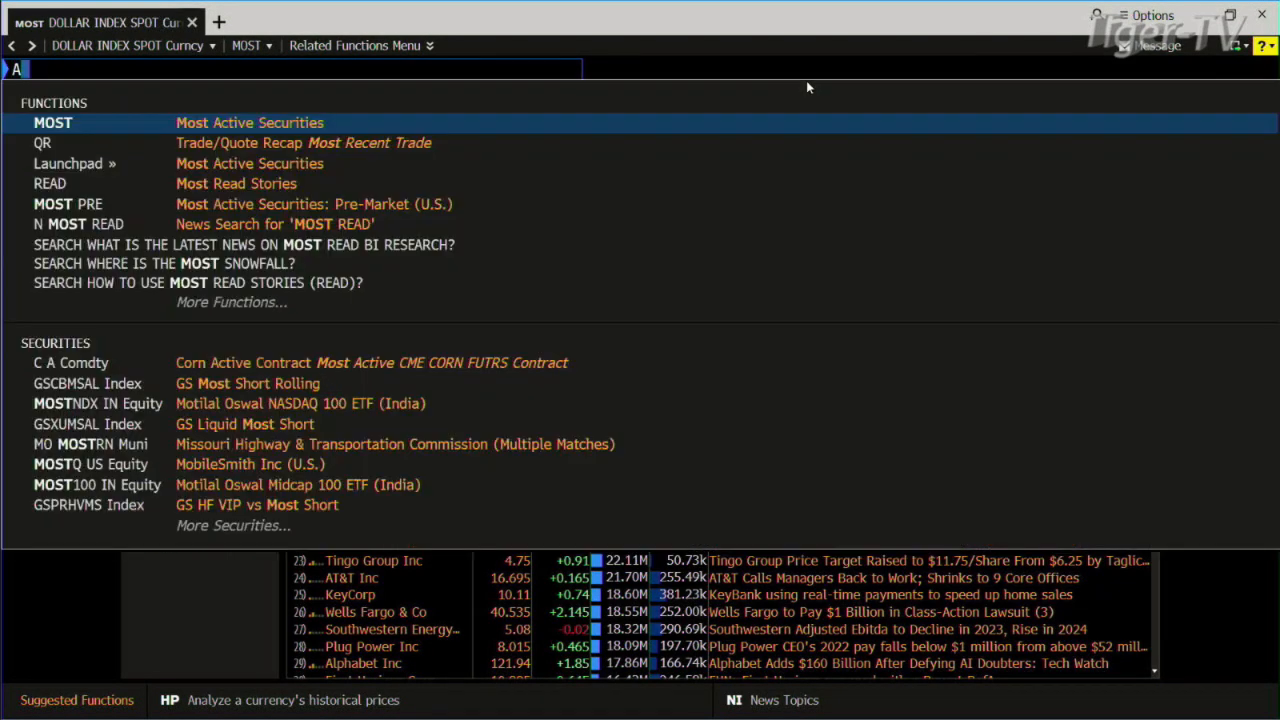
text(MZN Equity GPO)
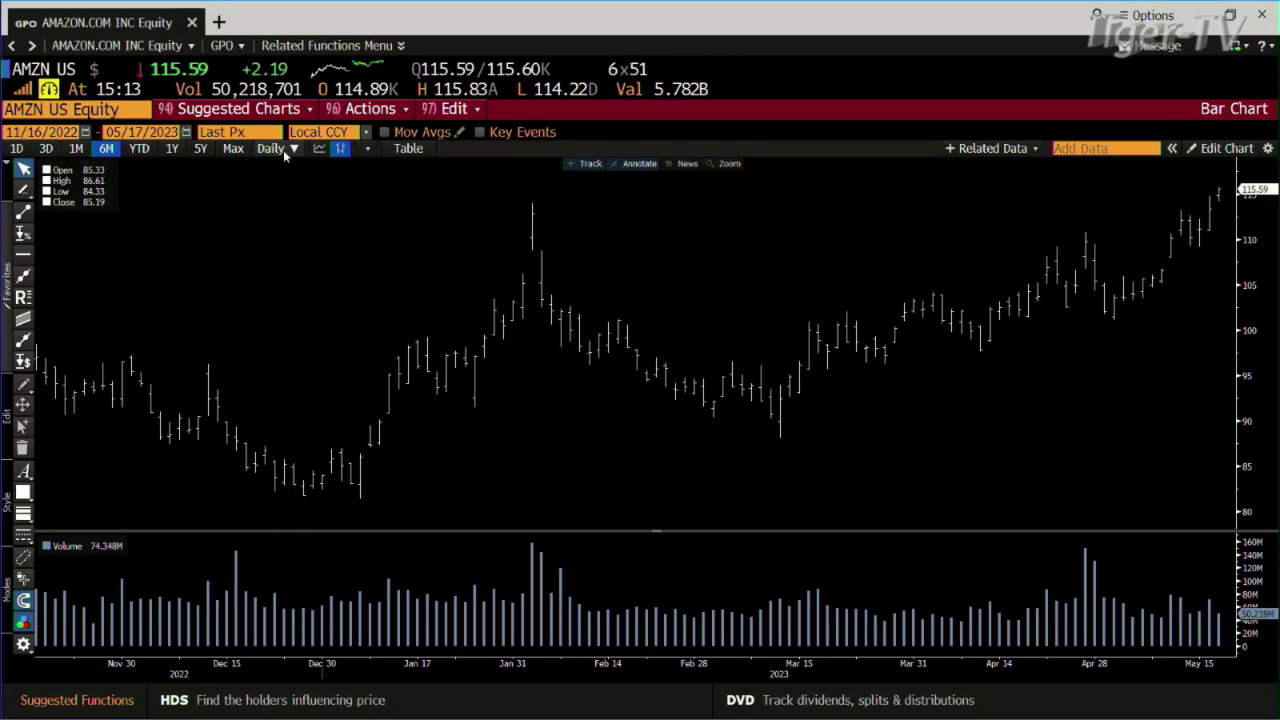
Step: Switch Amazon's chart periodicity from Daily to Weekly 3Y
click(272, 148)
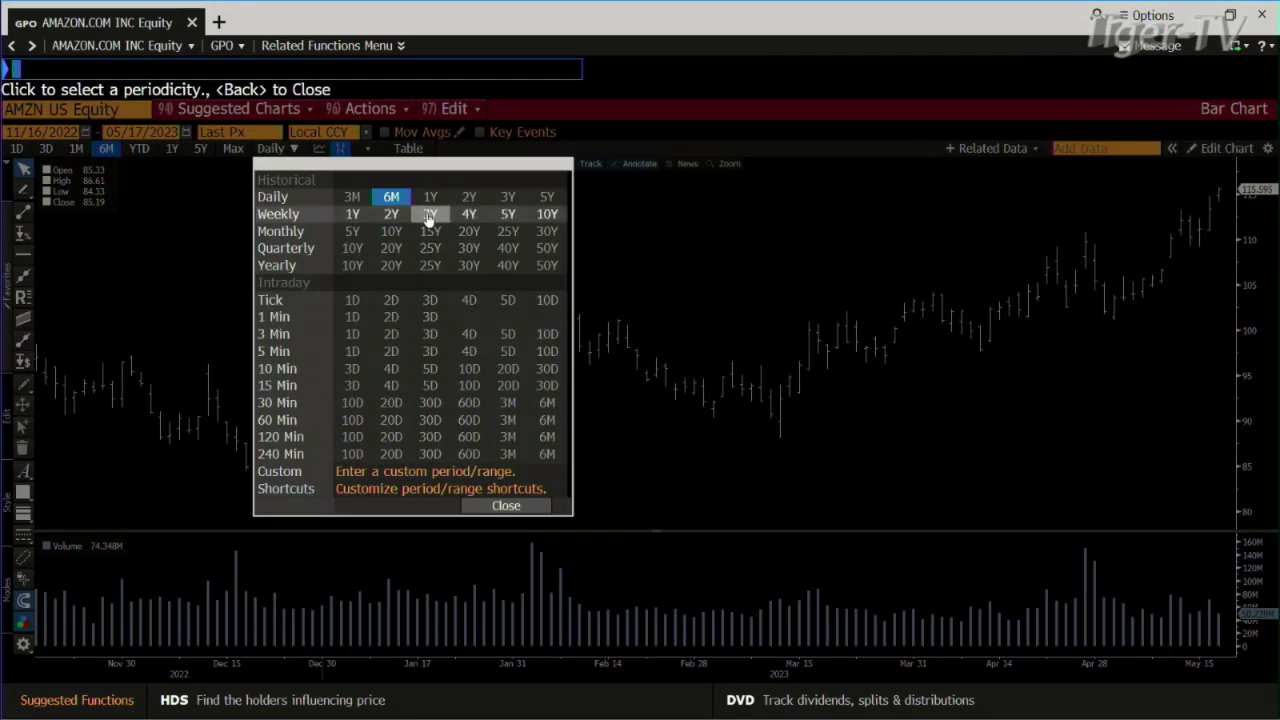
click(430, 213)
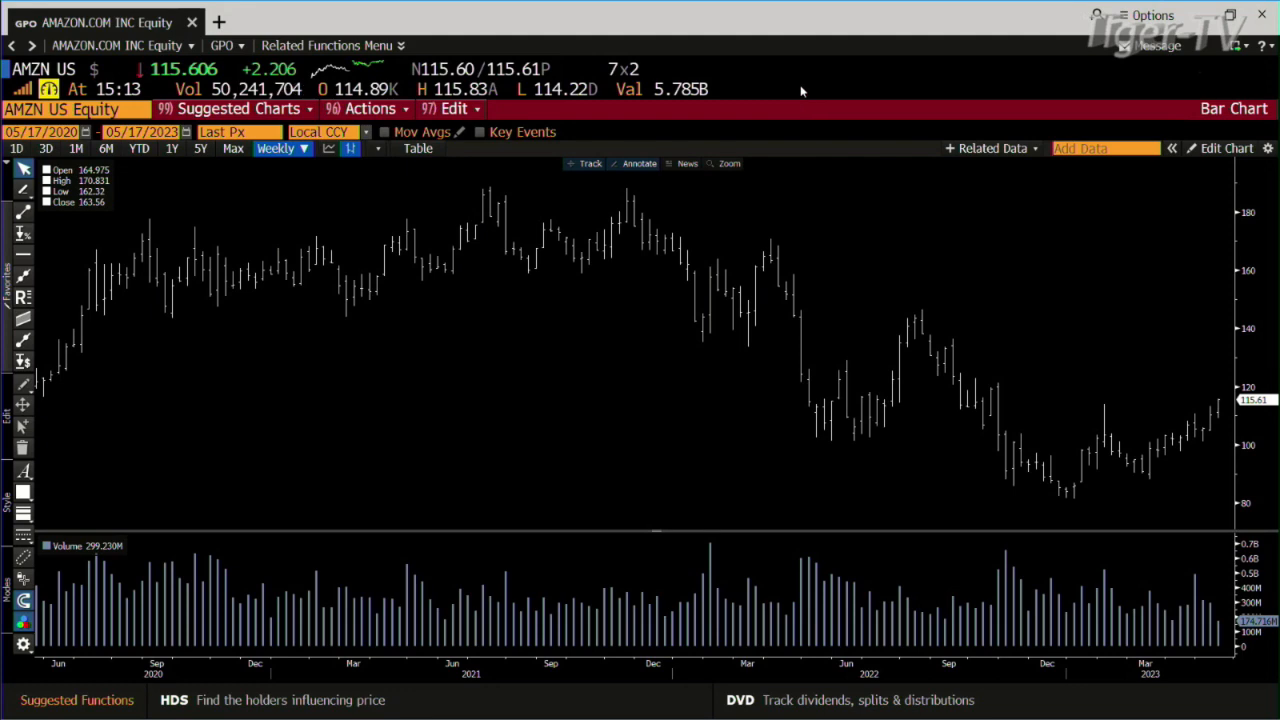
Step: Open MOST Most Active Securities from the MOS command-line suggestions
text(MOS)
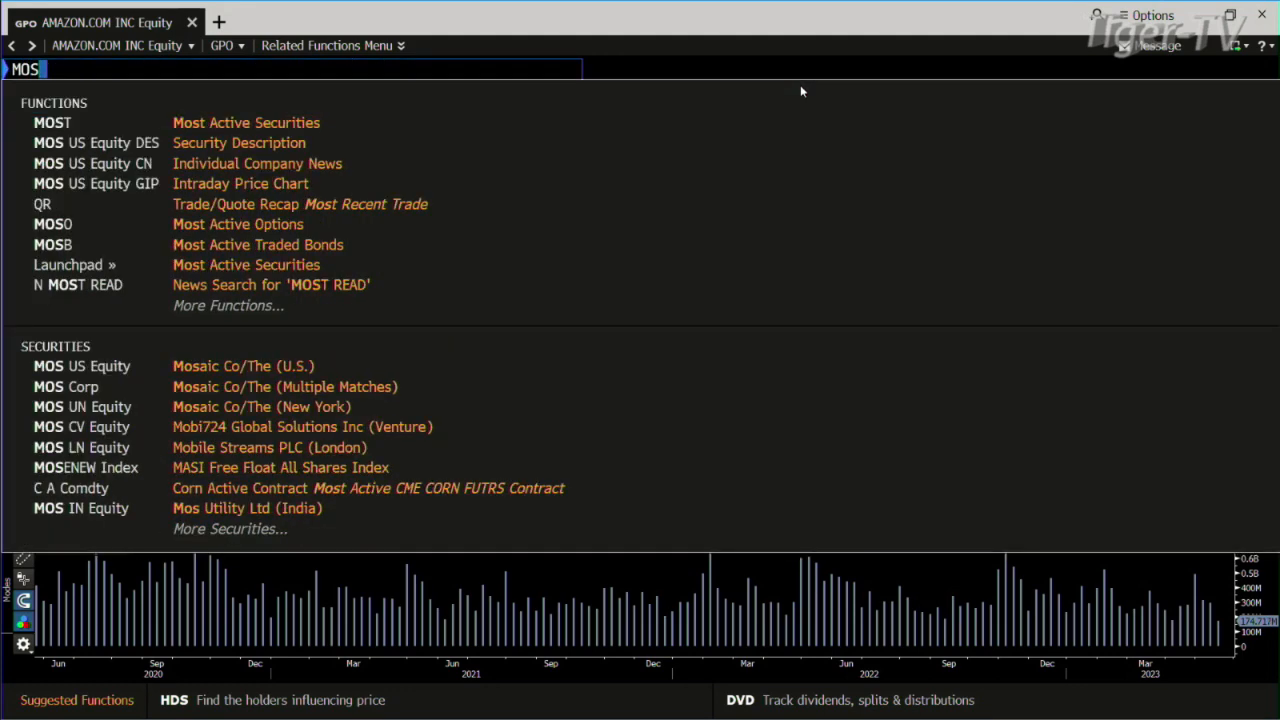
click(34, 122)
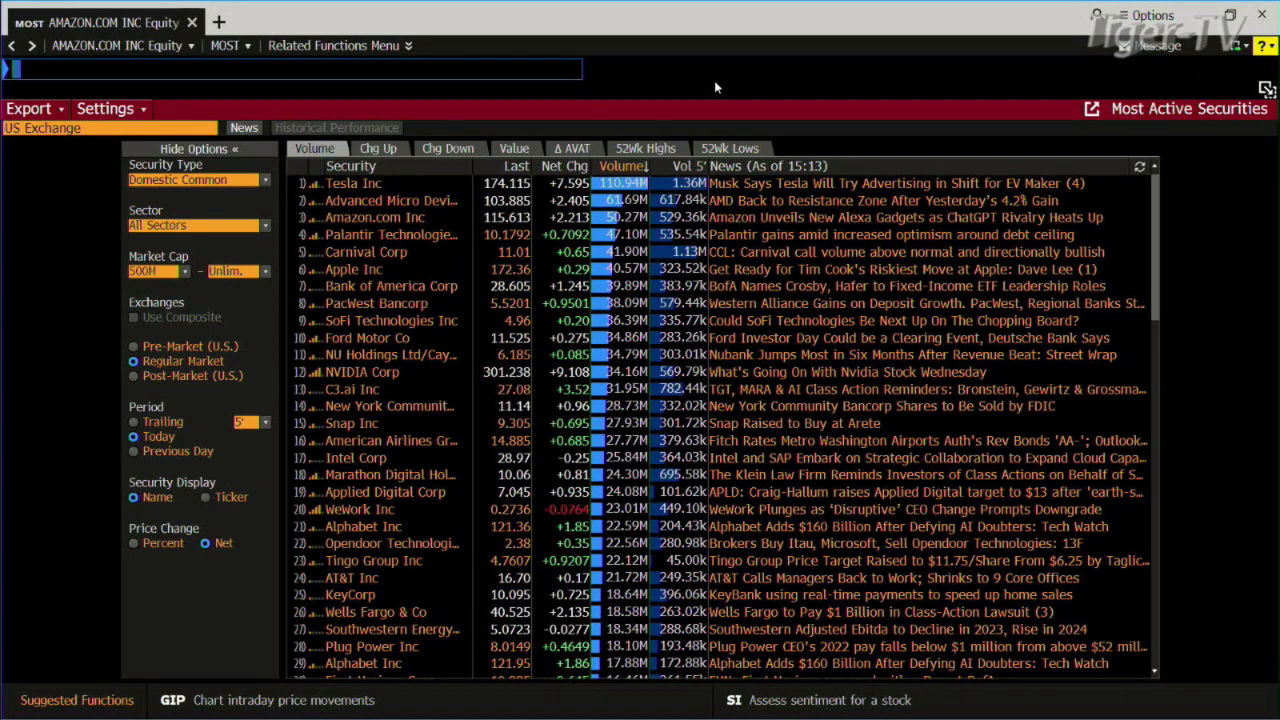
Step: Load the JPM US Equity six-month daily bar chart with JPM Equity GPO
text(J)
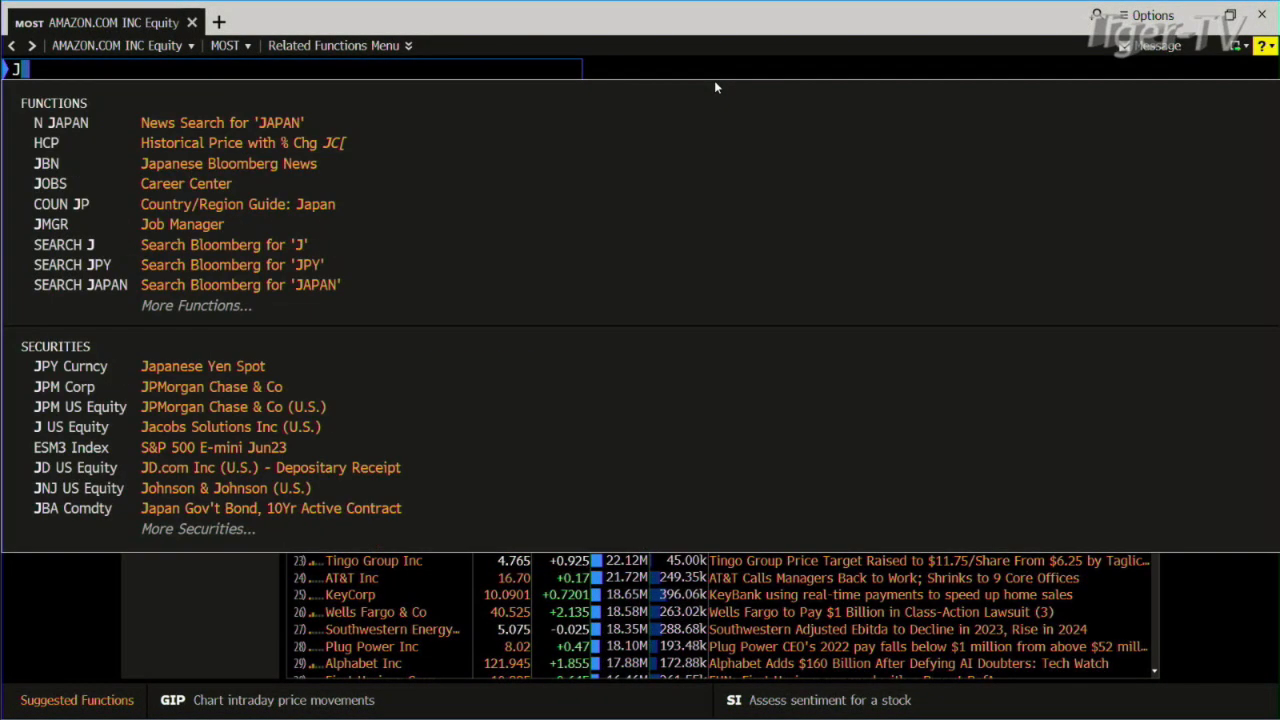
text(JPM Equity GPO')
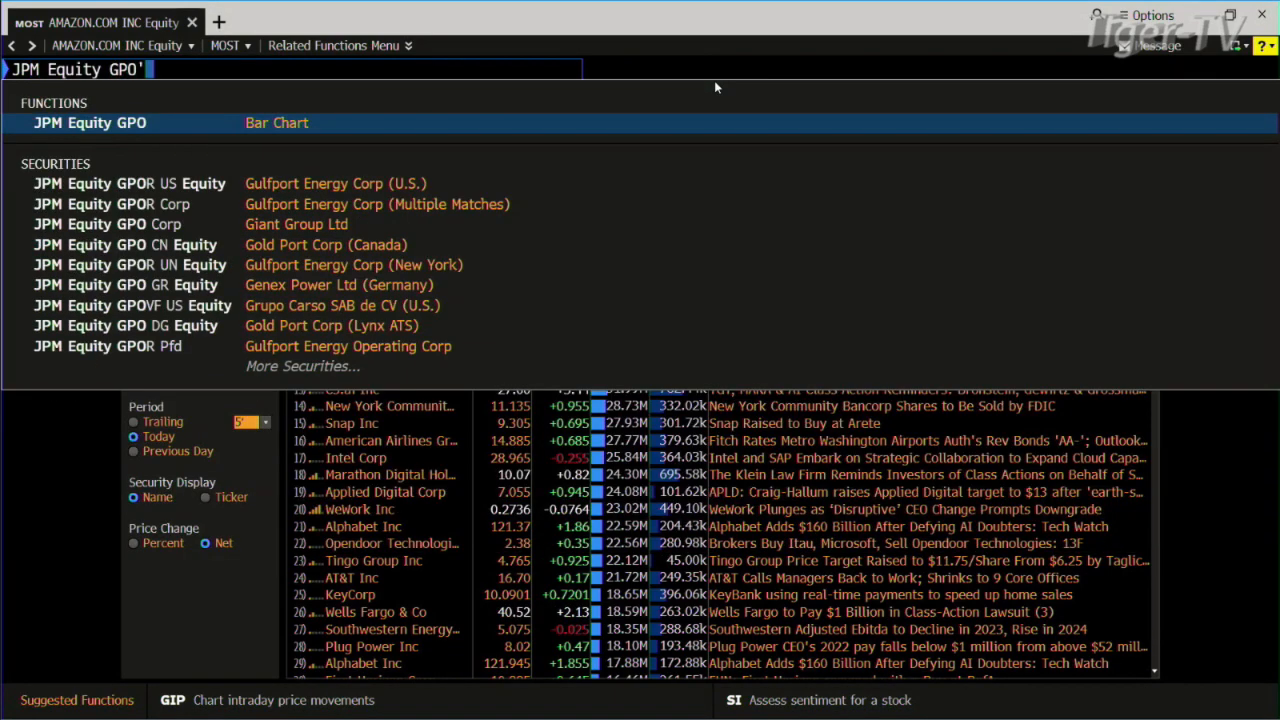
key(Backspace)
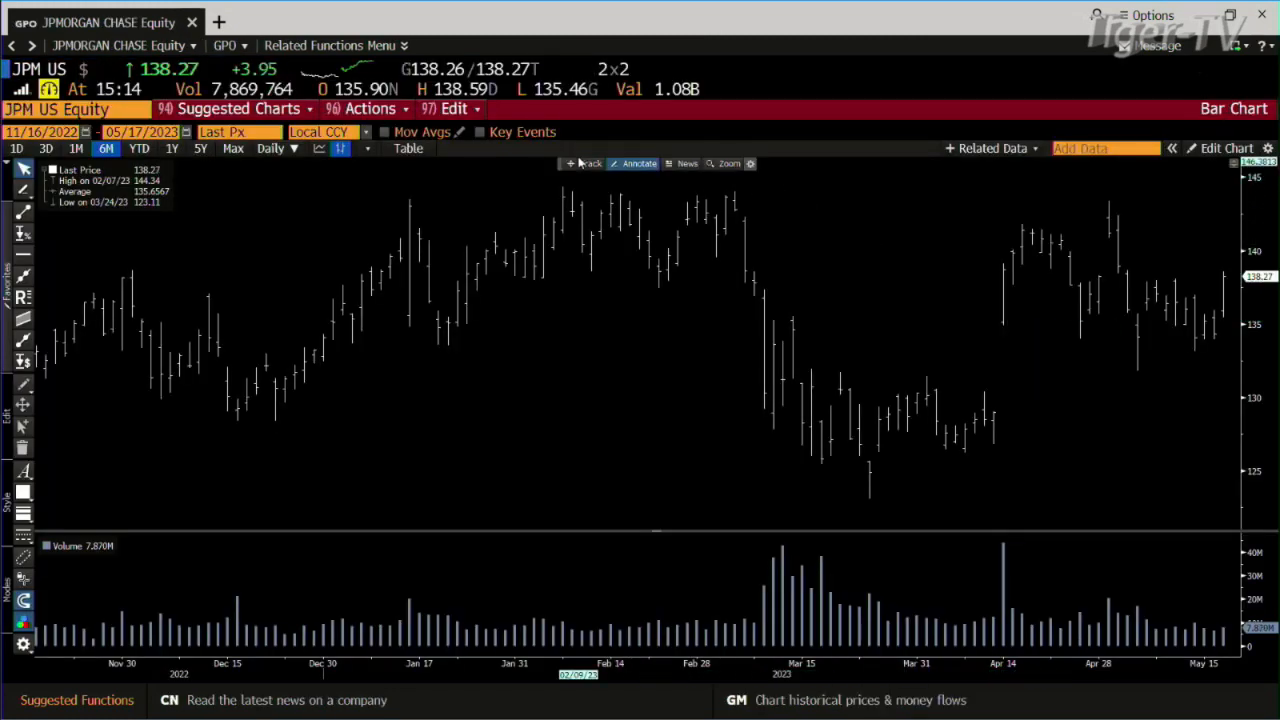
mouse_move(1172, 322)
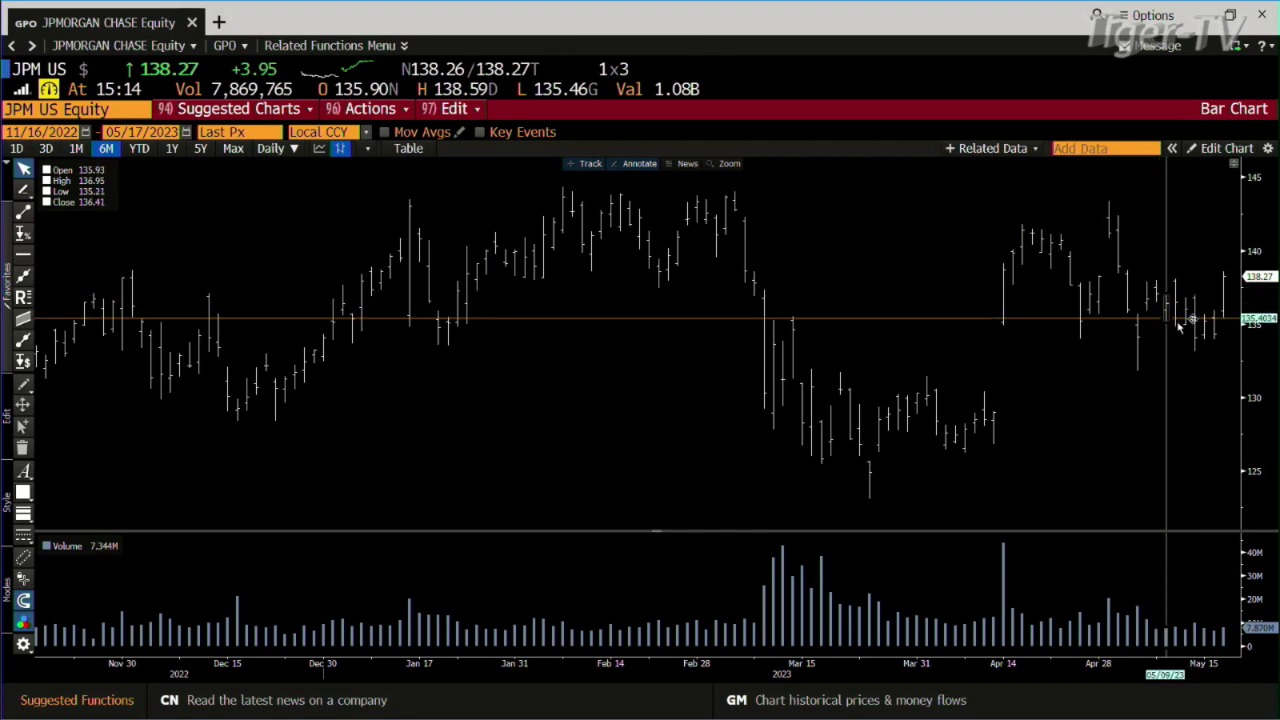
mouse_move(1126, 337)
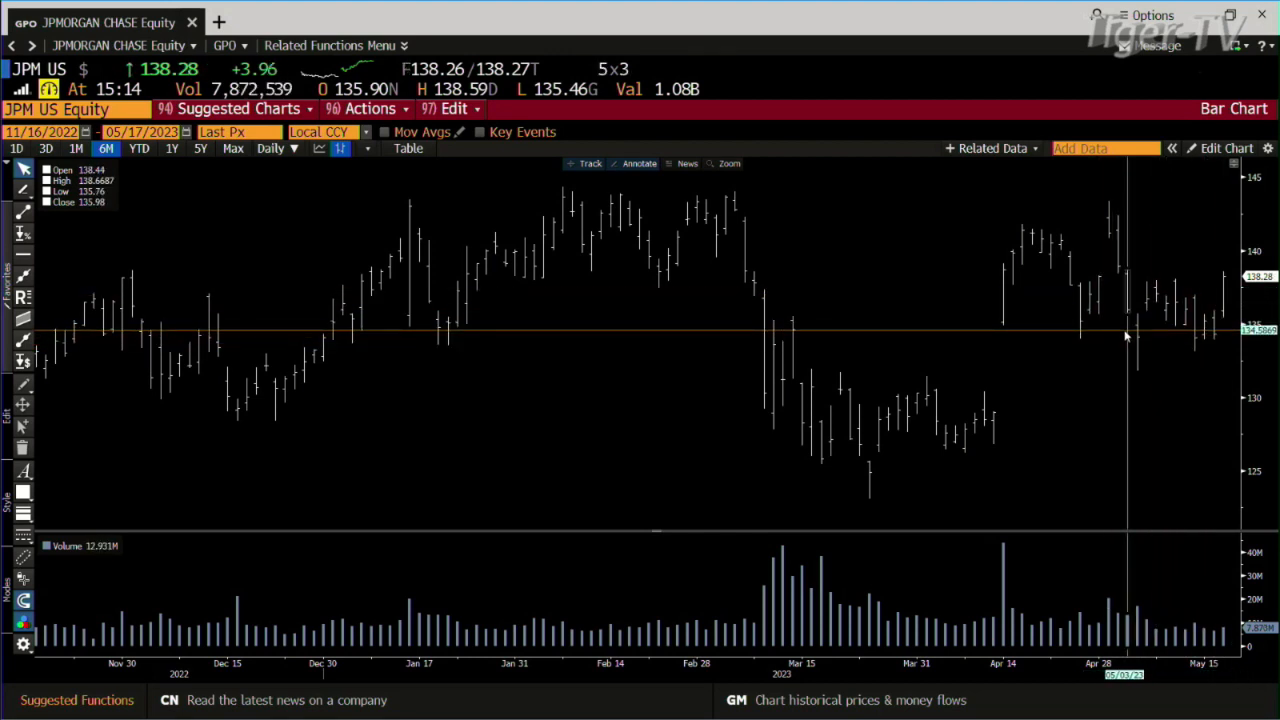
mouse_move(1117, 310)
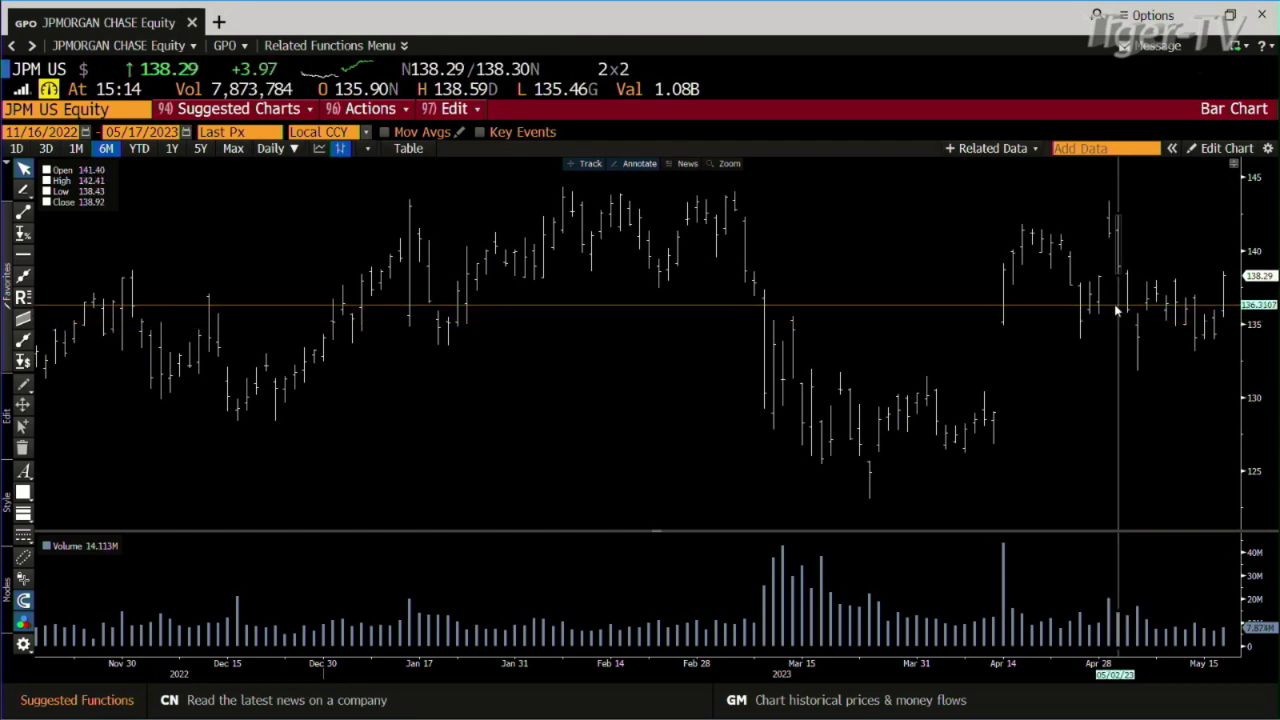
mouse_move(1137, 335)
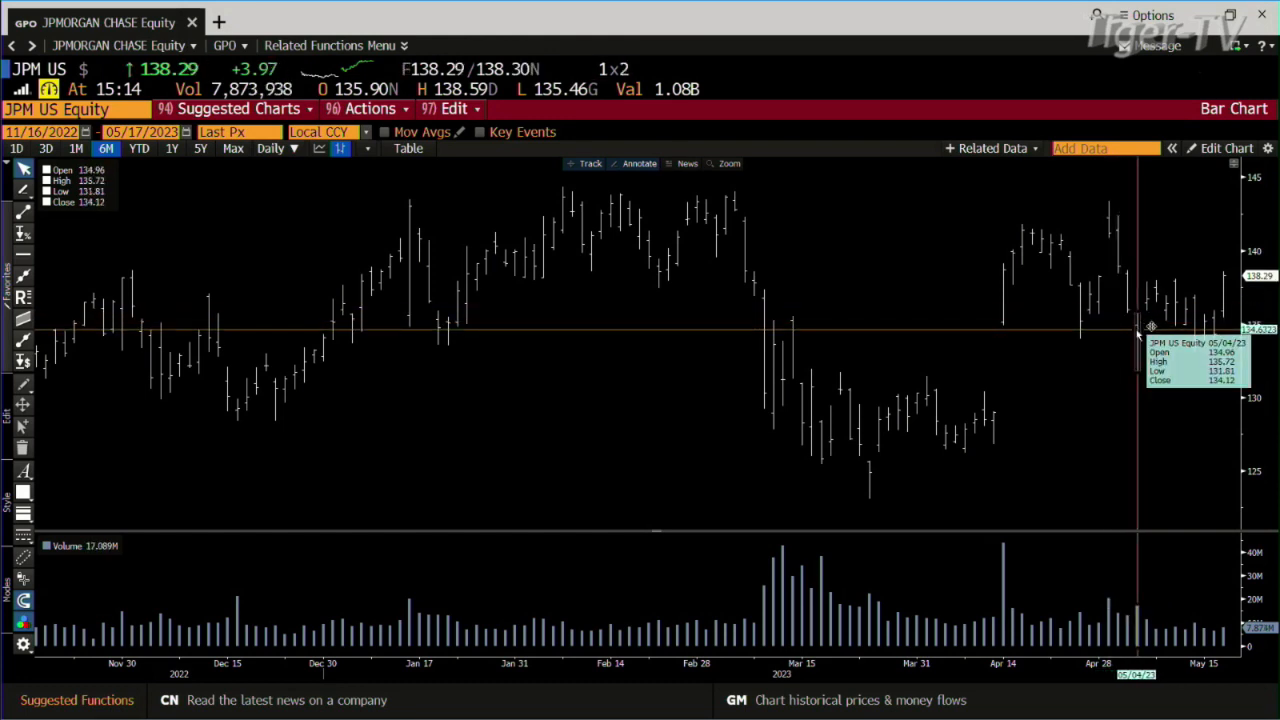
mouse_move(817, 77)
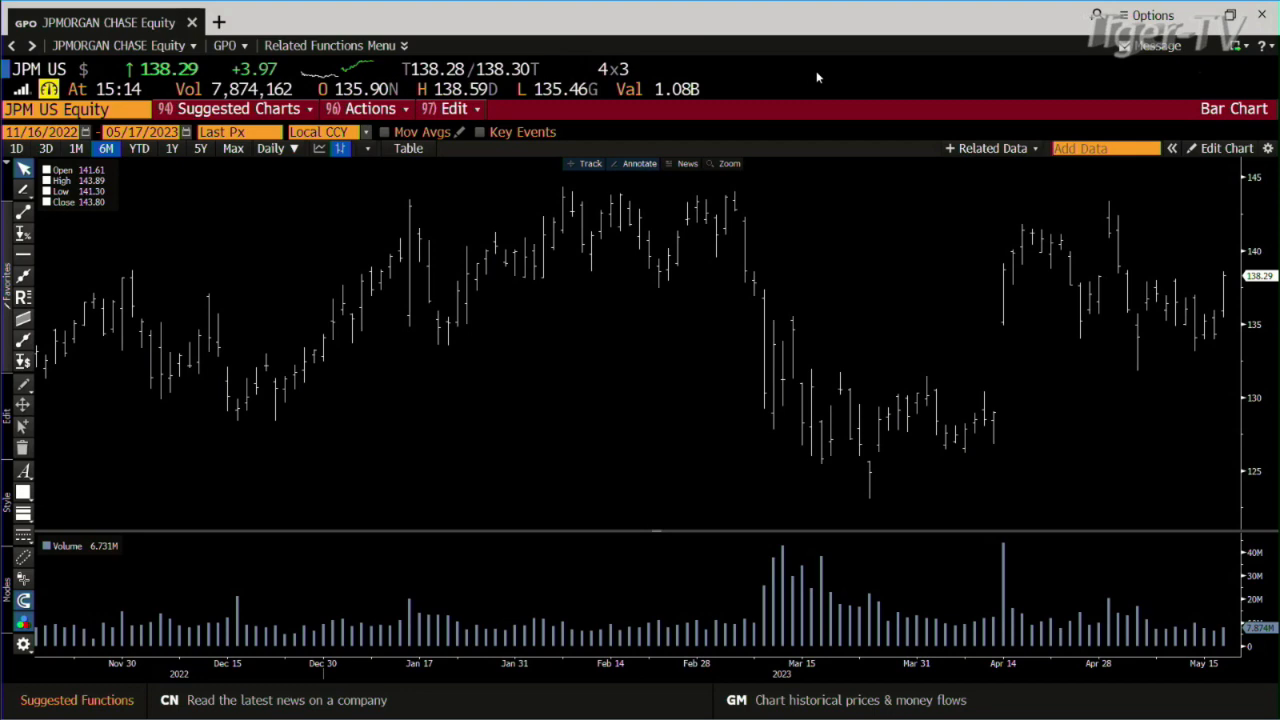
Step: Enter 'NW 17' and display the Dow index movers, with Home Depot leading and Amgen lagging
text(NW 17)
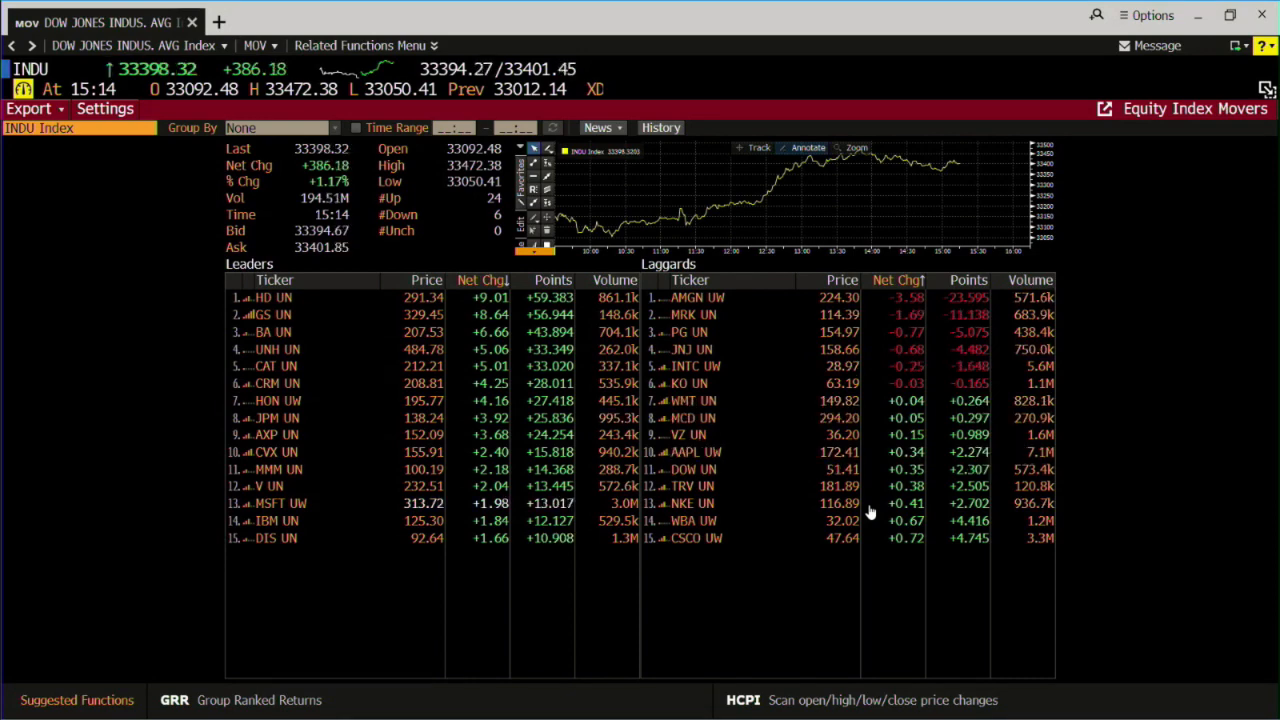
mouse_move(1005, 504)
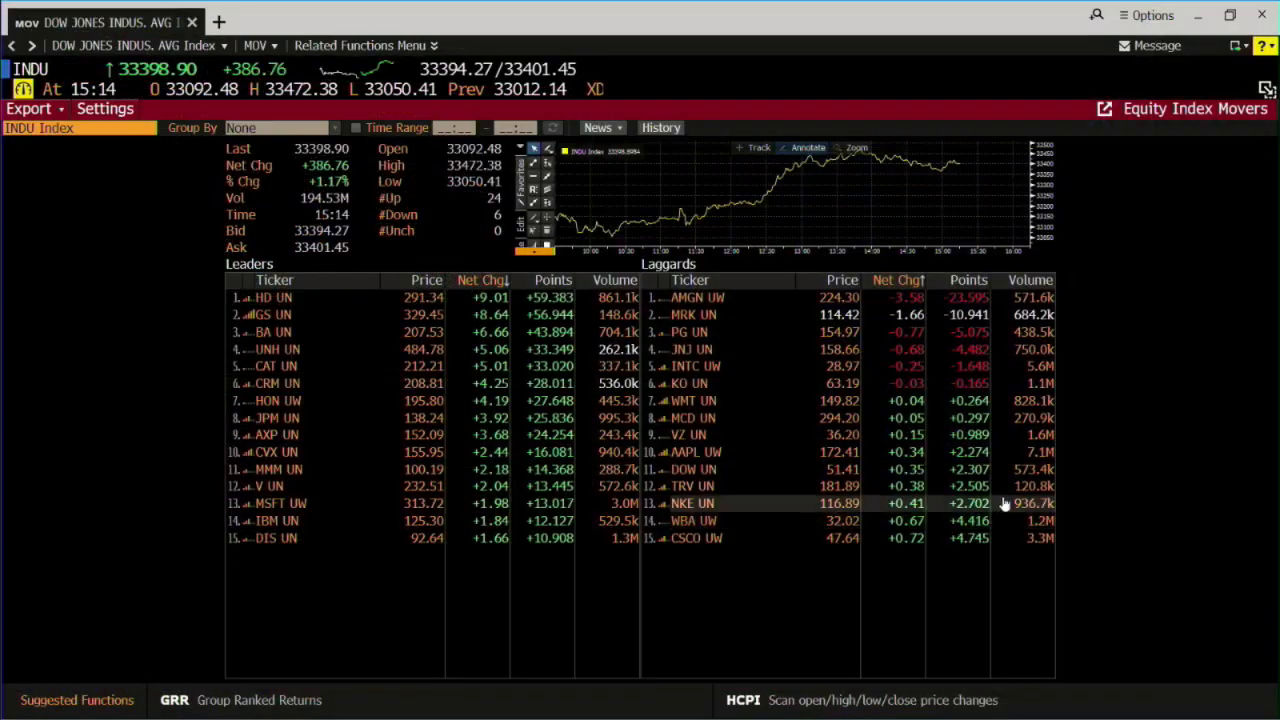